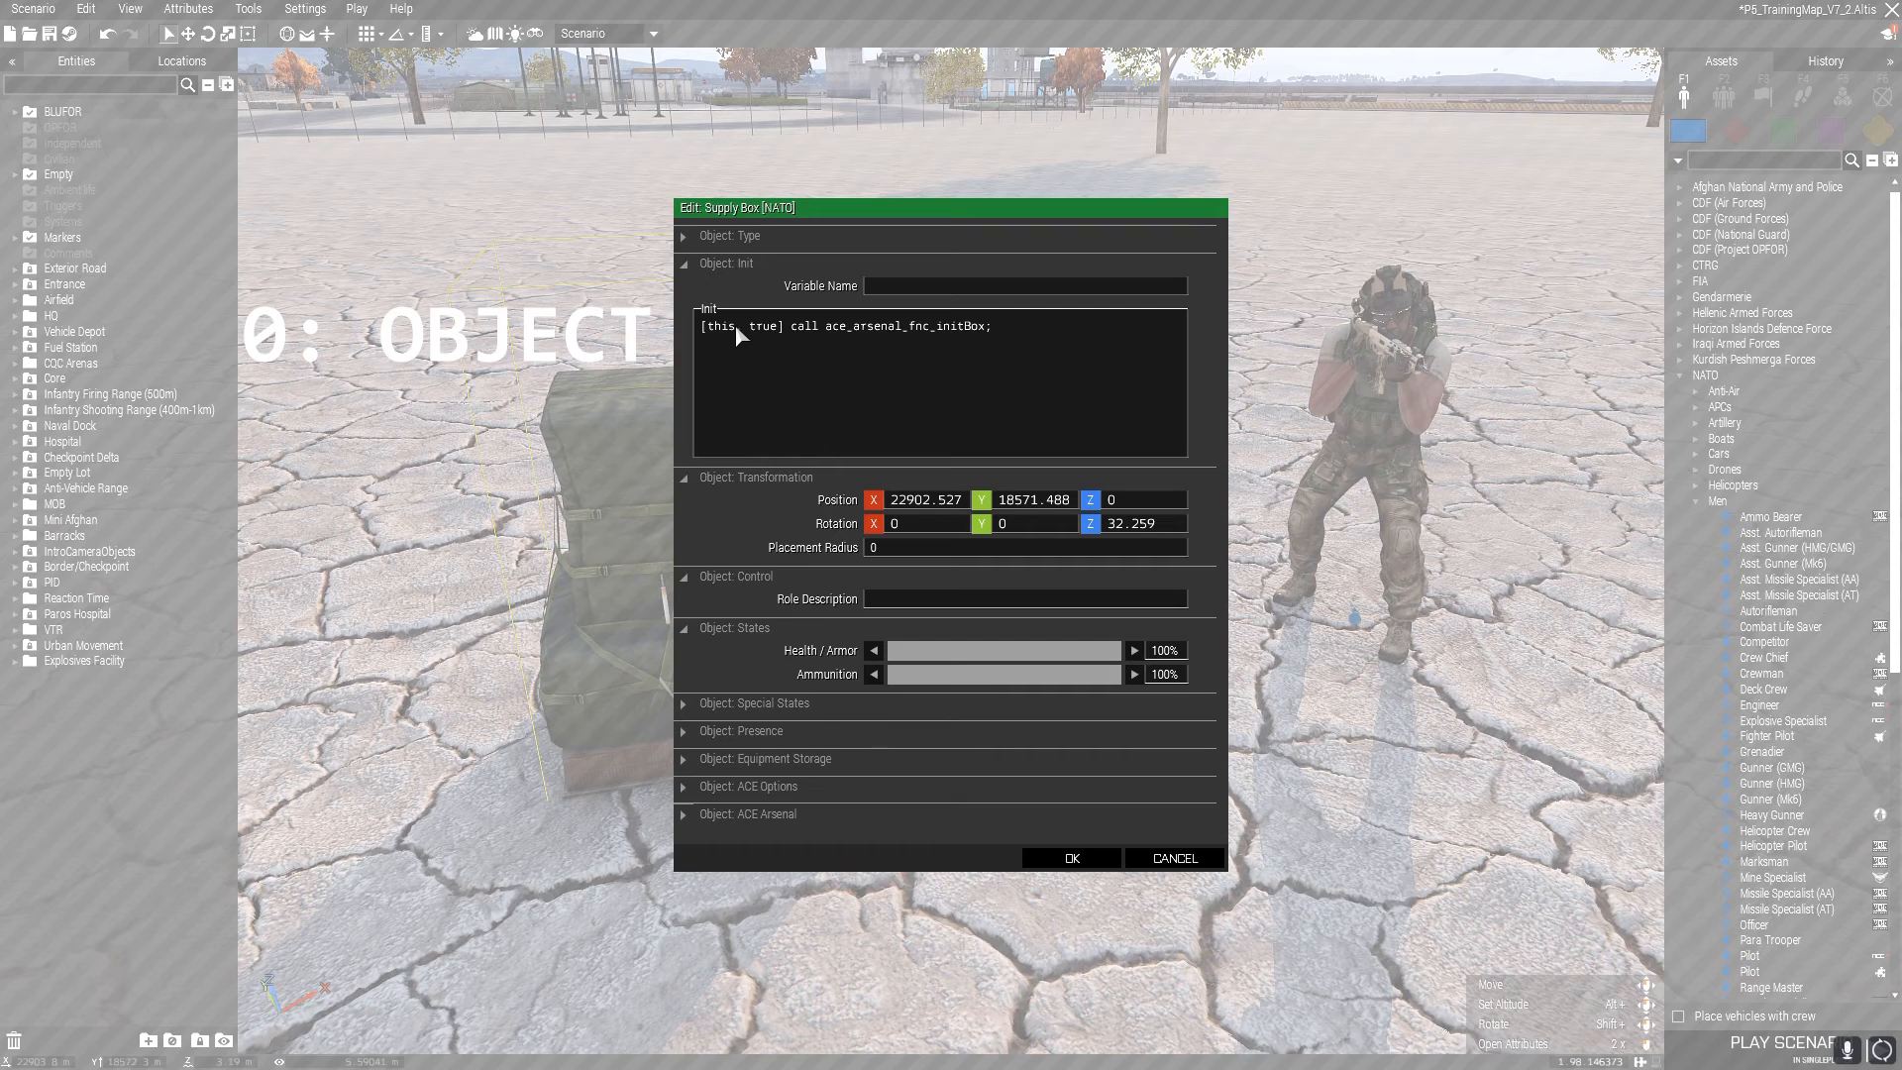
mouse_move(909, 285)
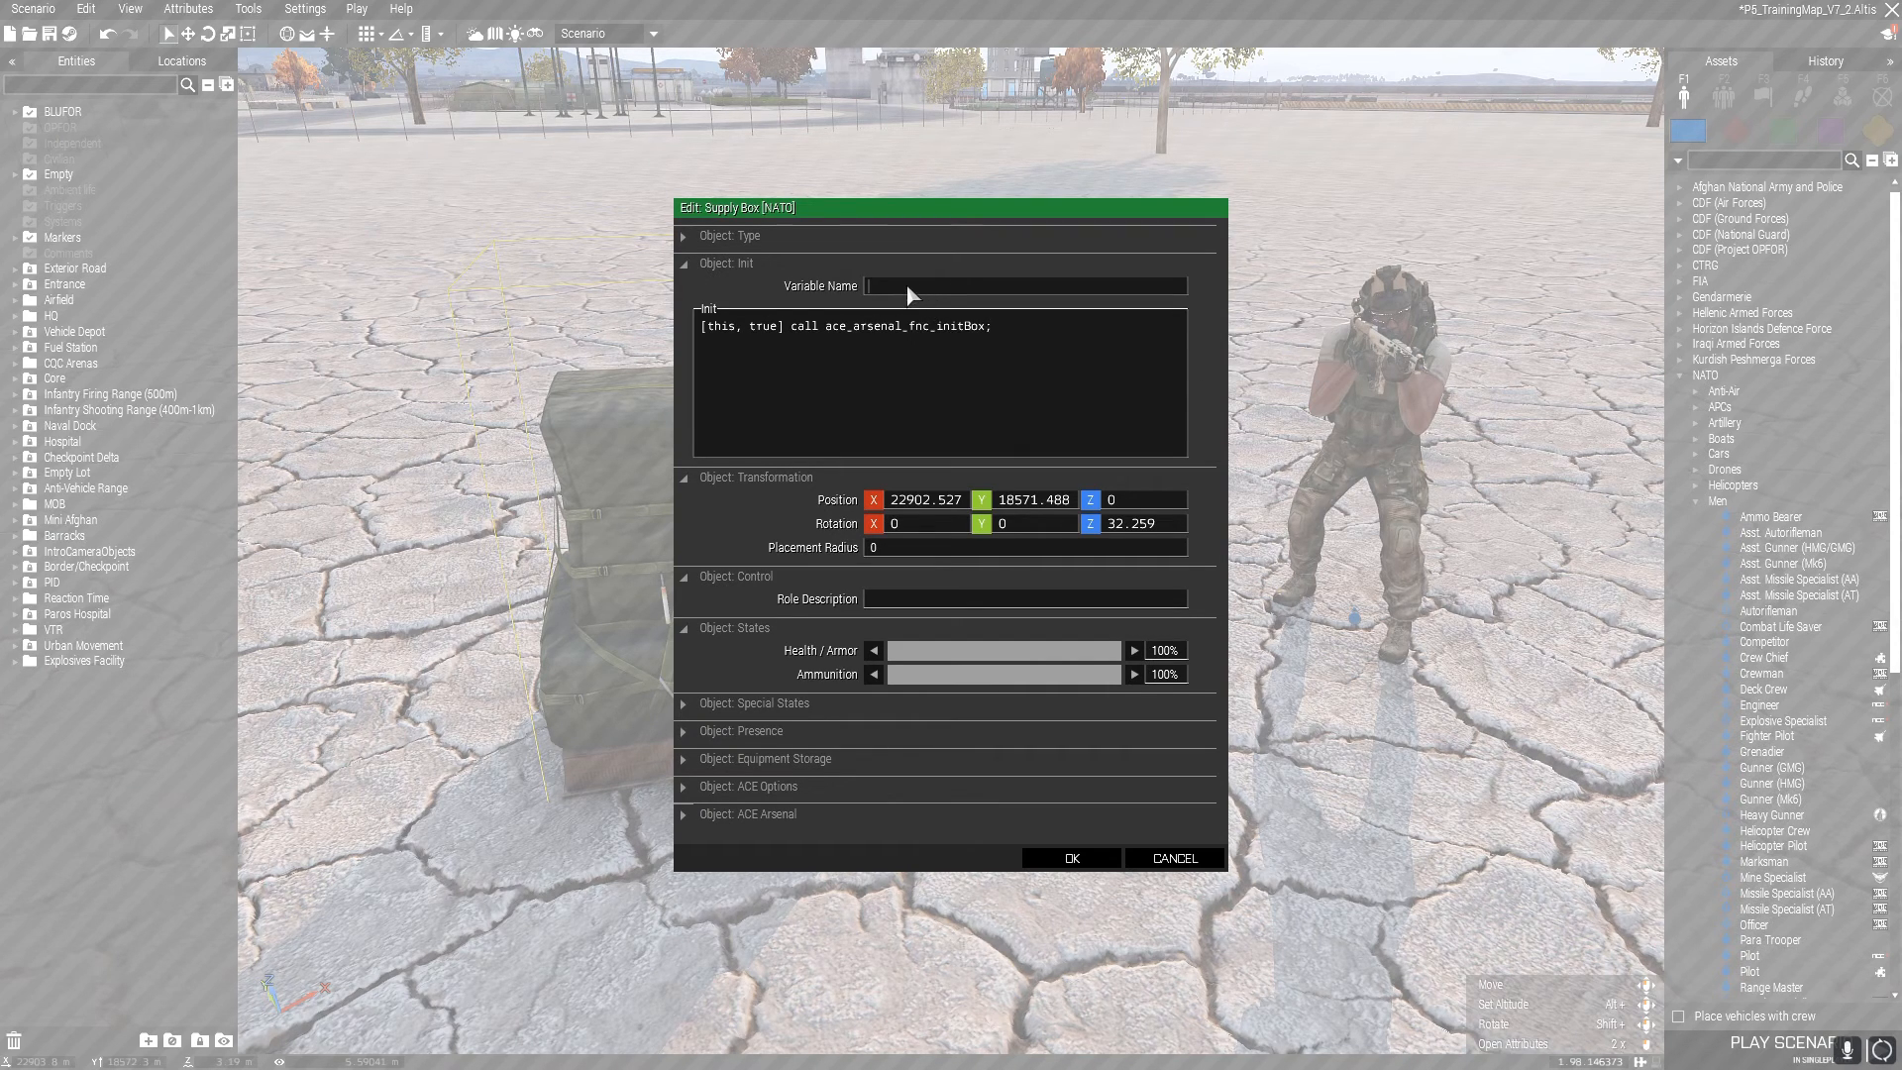
- Make the supply box's init read [box, true] call ace_arsenal_fnc_initBox; with no variable name
text(box)
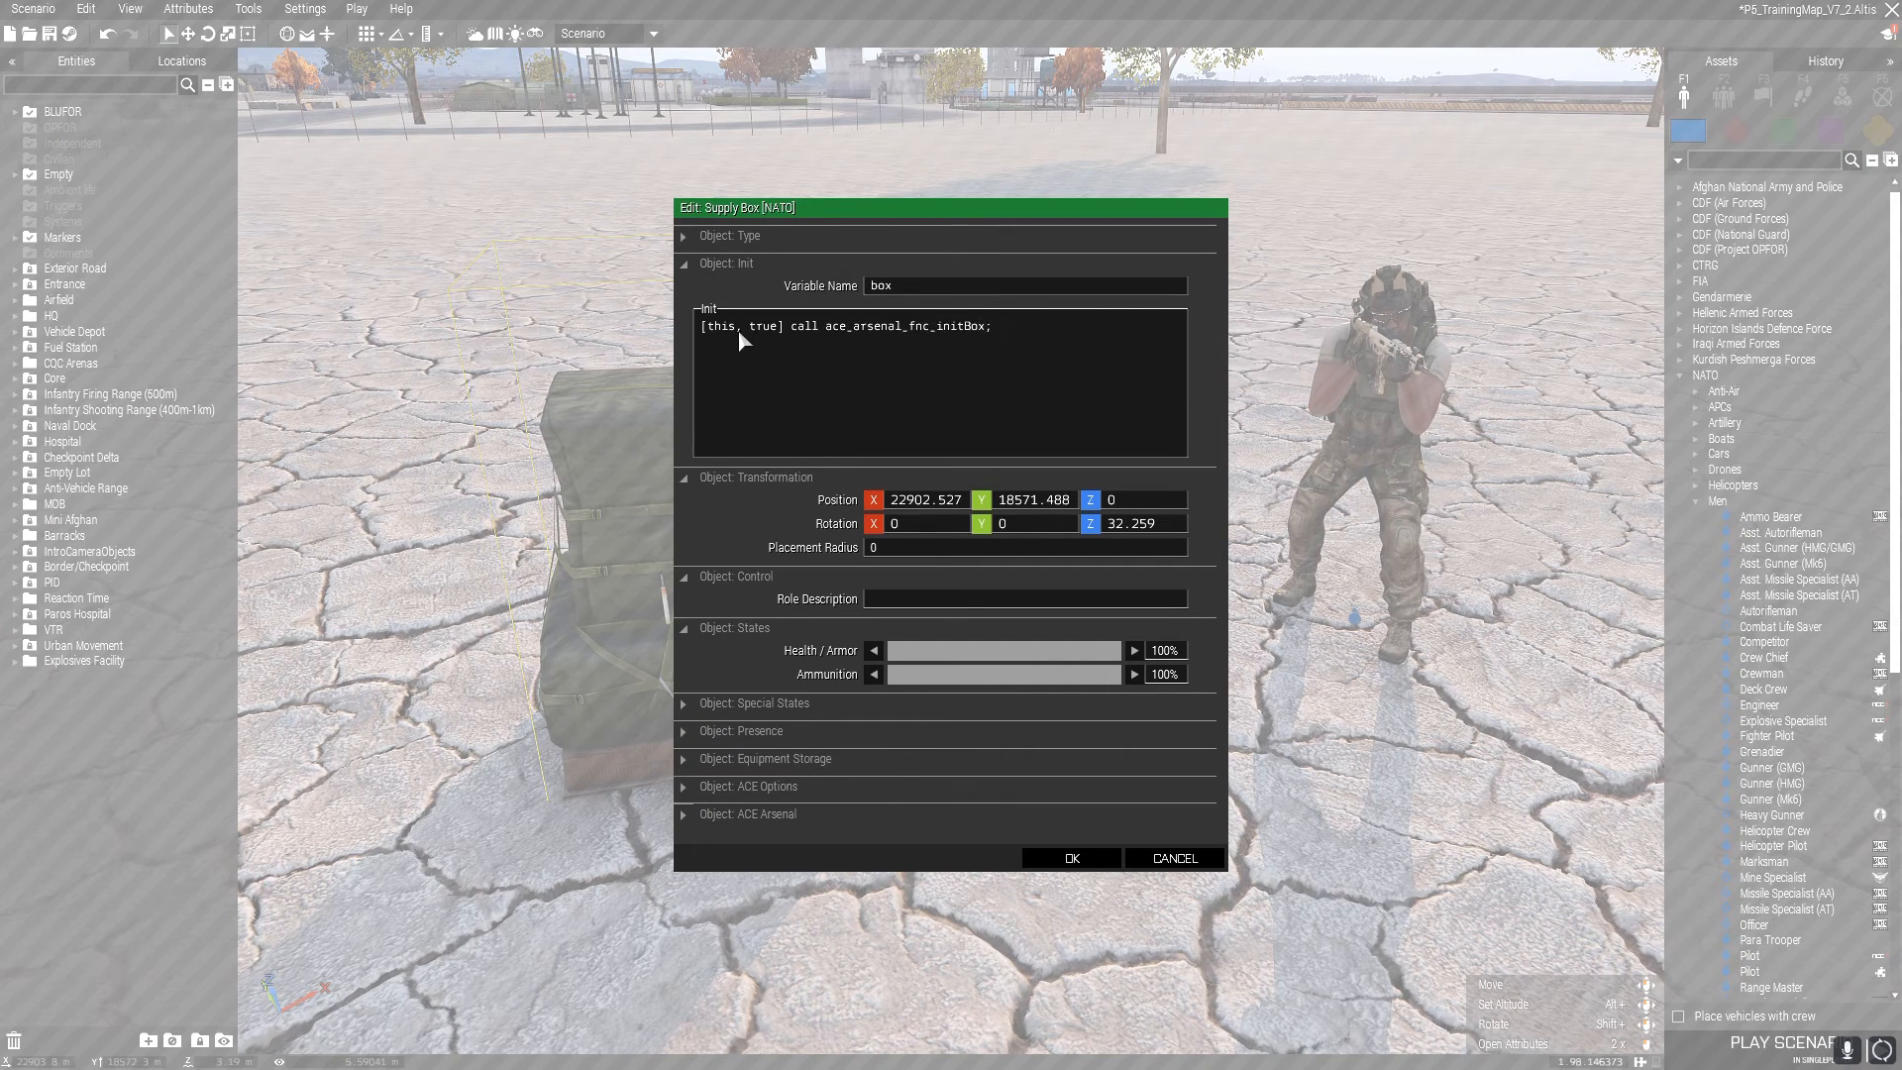
key(Backspace)
text(box)
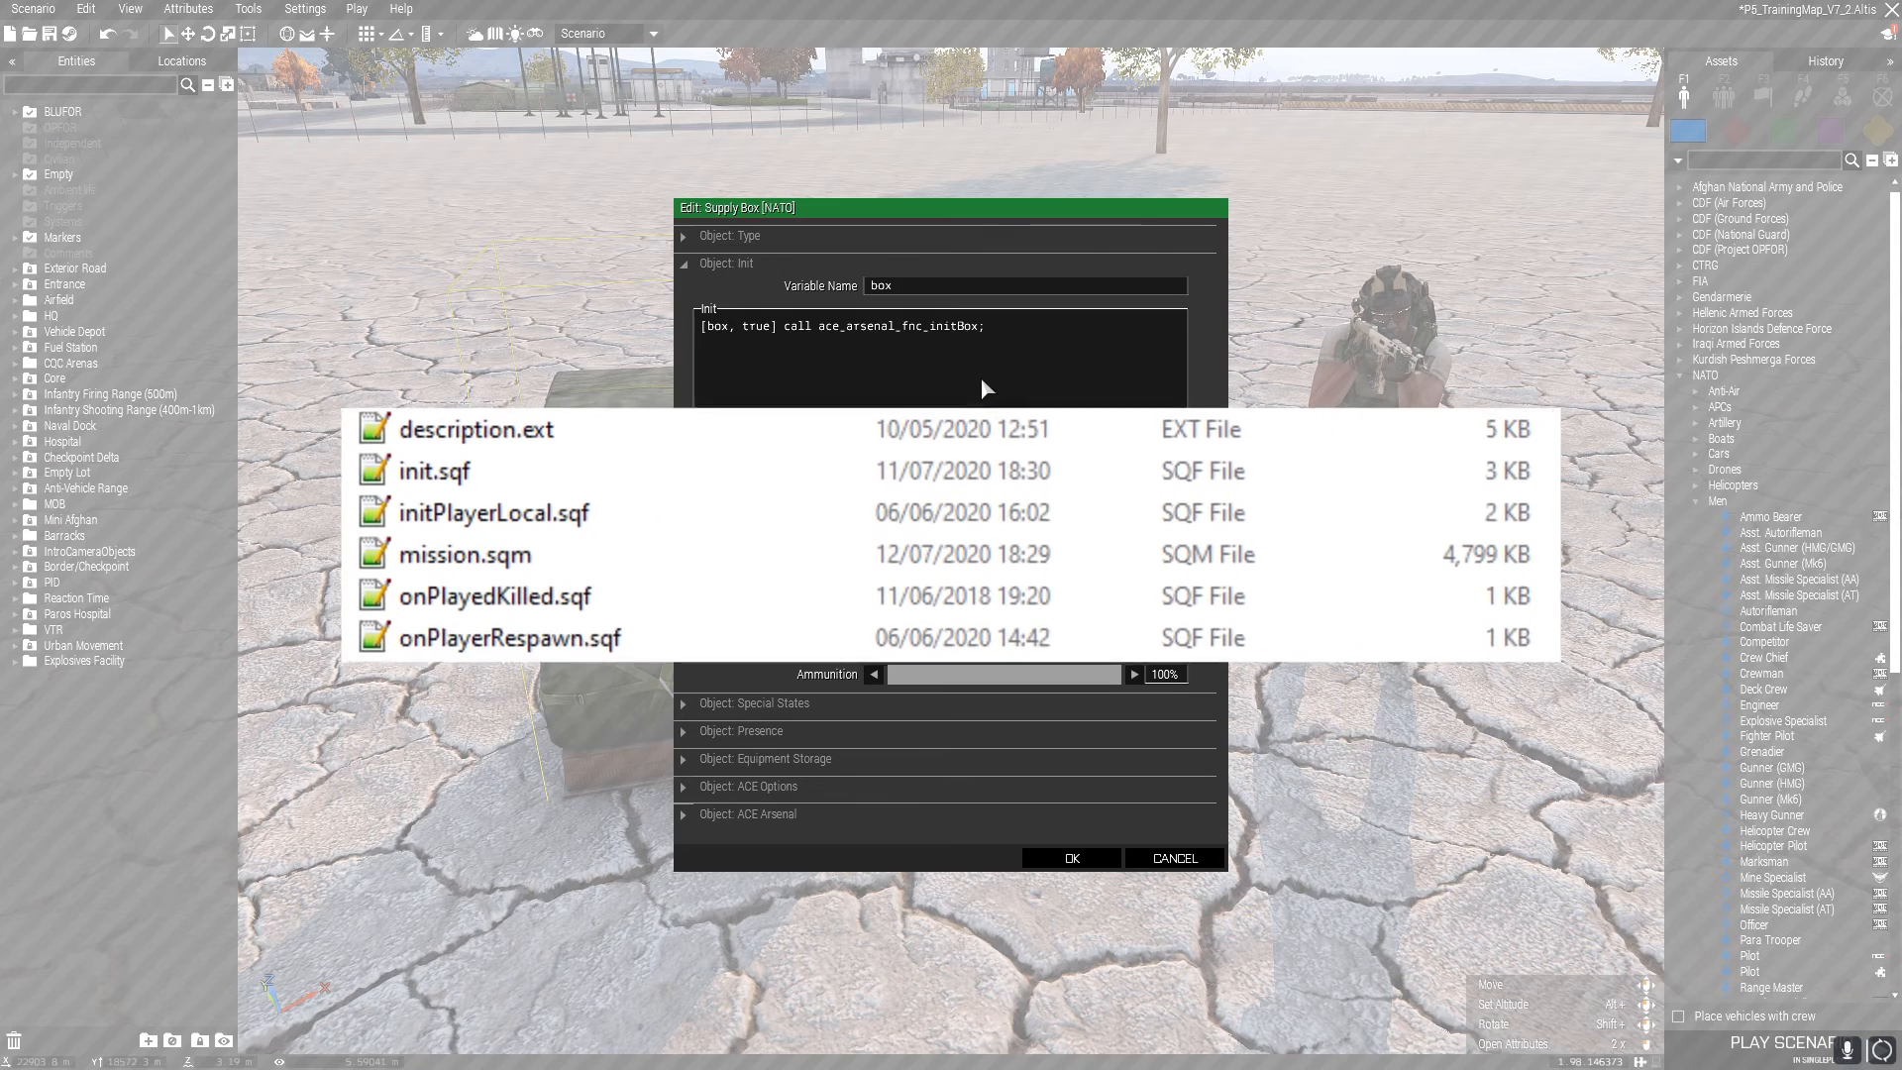
click(434, 470)
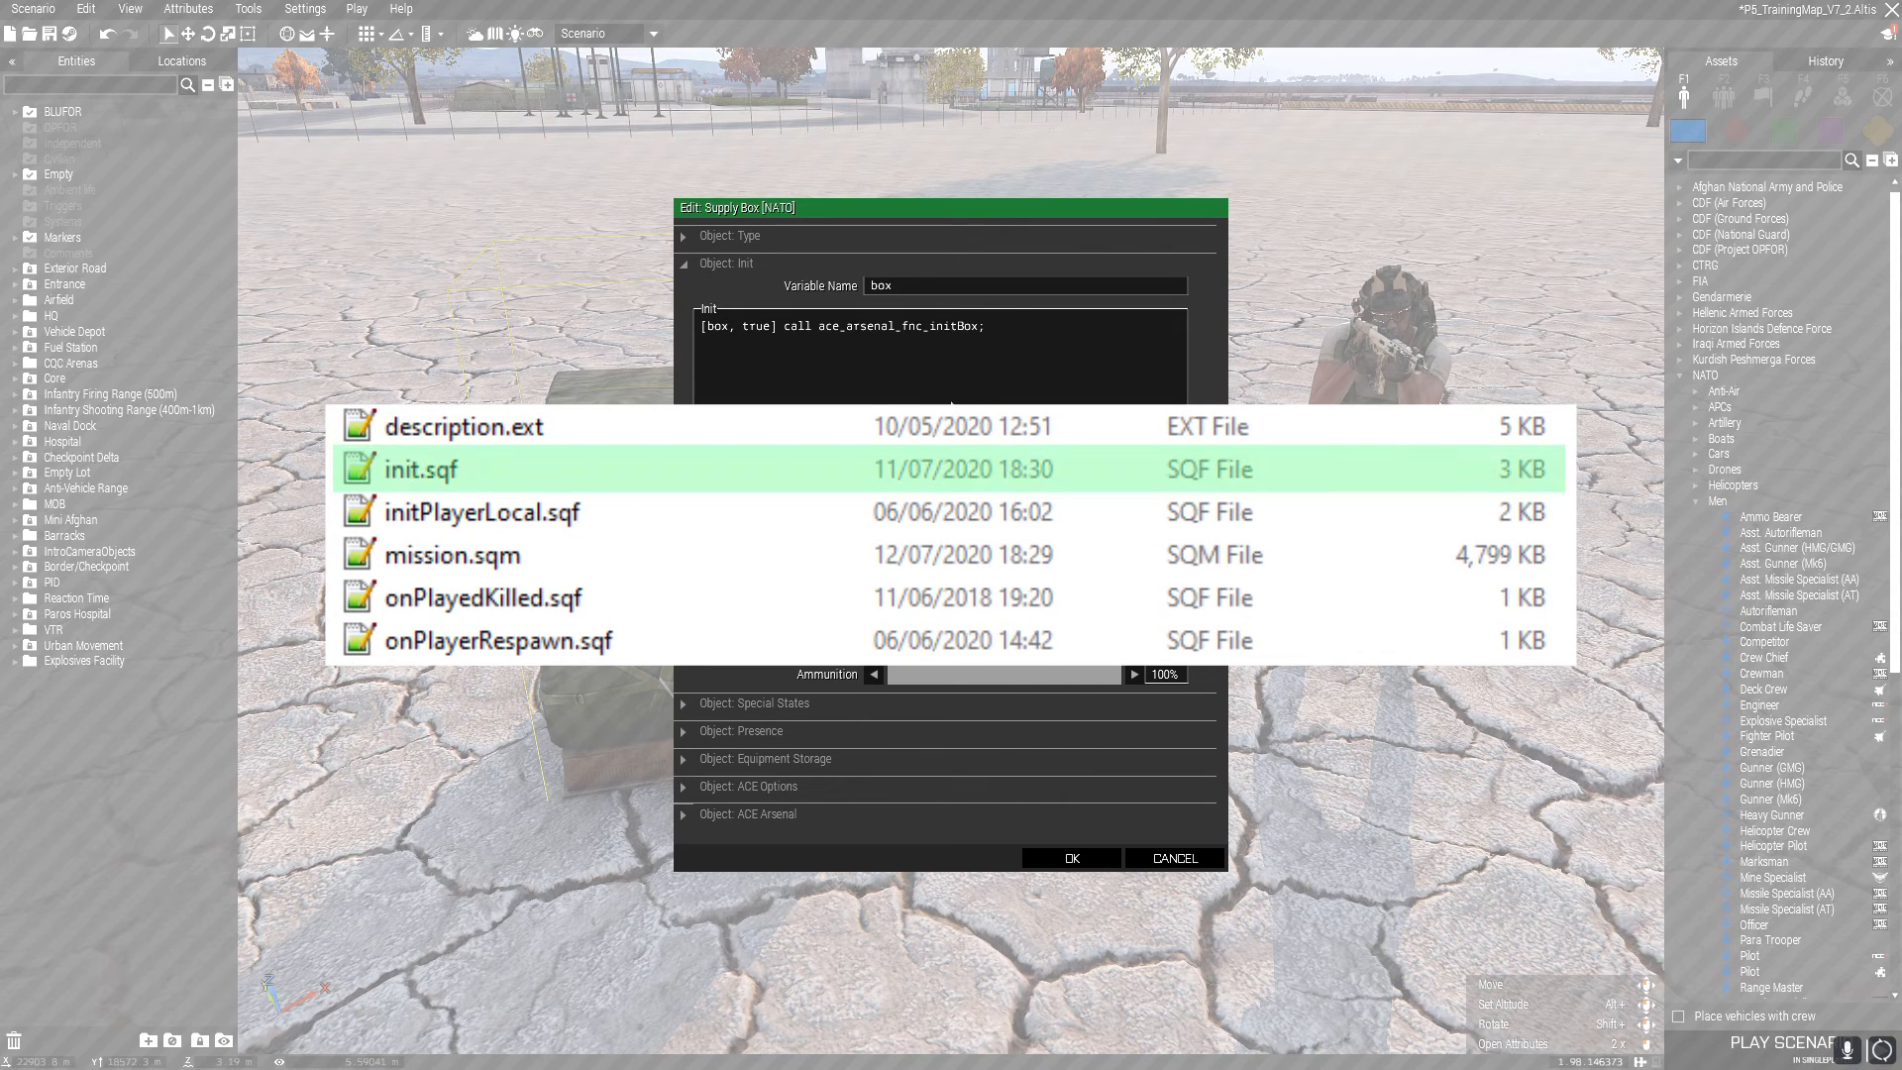
click(473, 511)
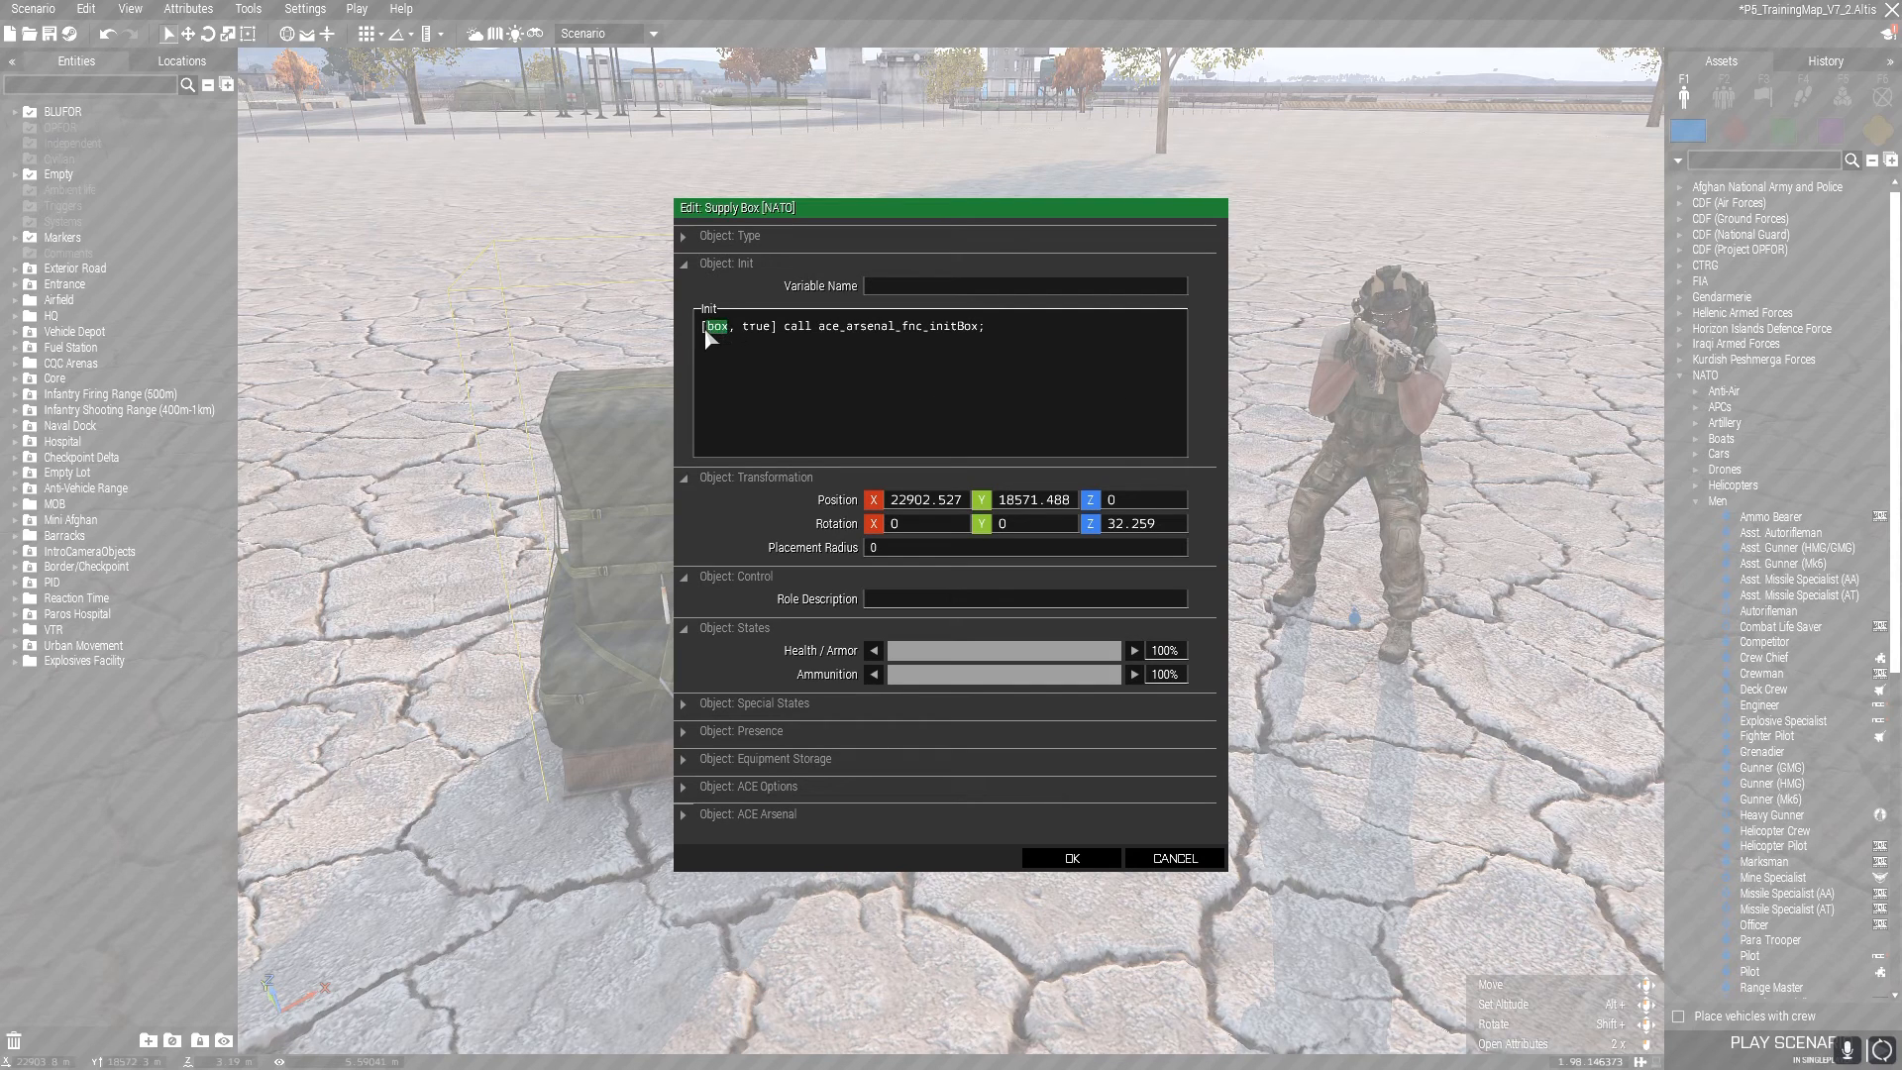
- Try an ["item1","item2"] argument, then restore the init to [this, true] call ace_arsenal_fnc_initBox;
text(this)
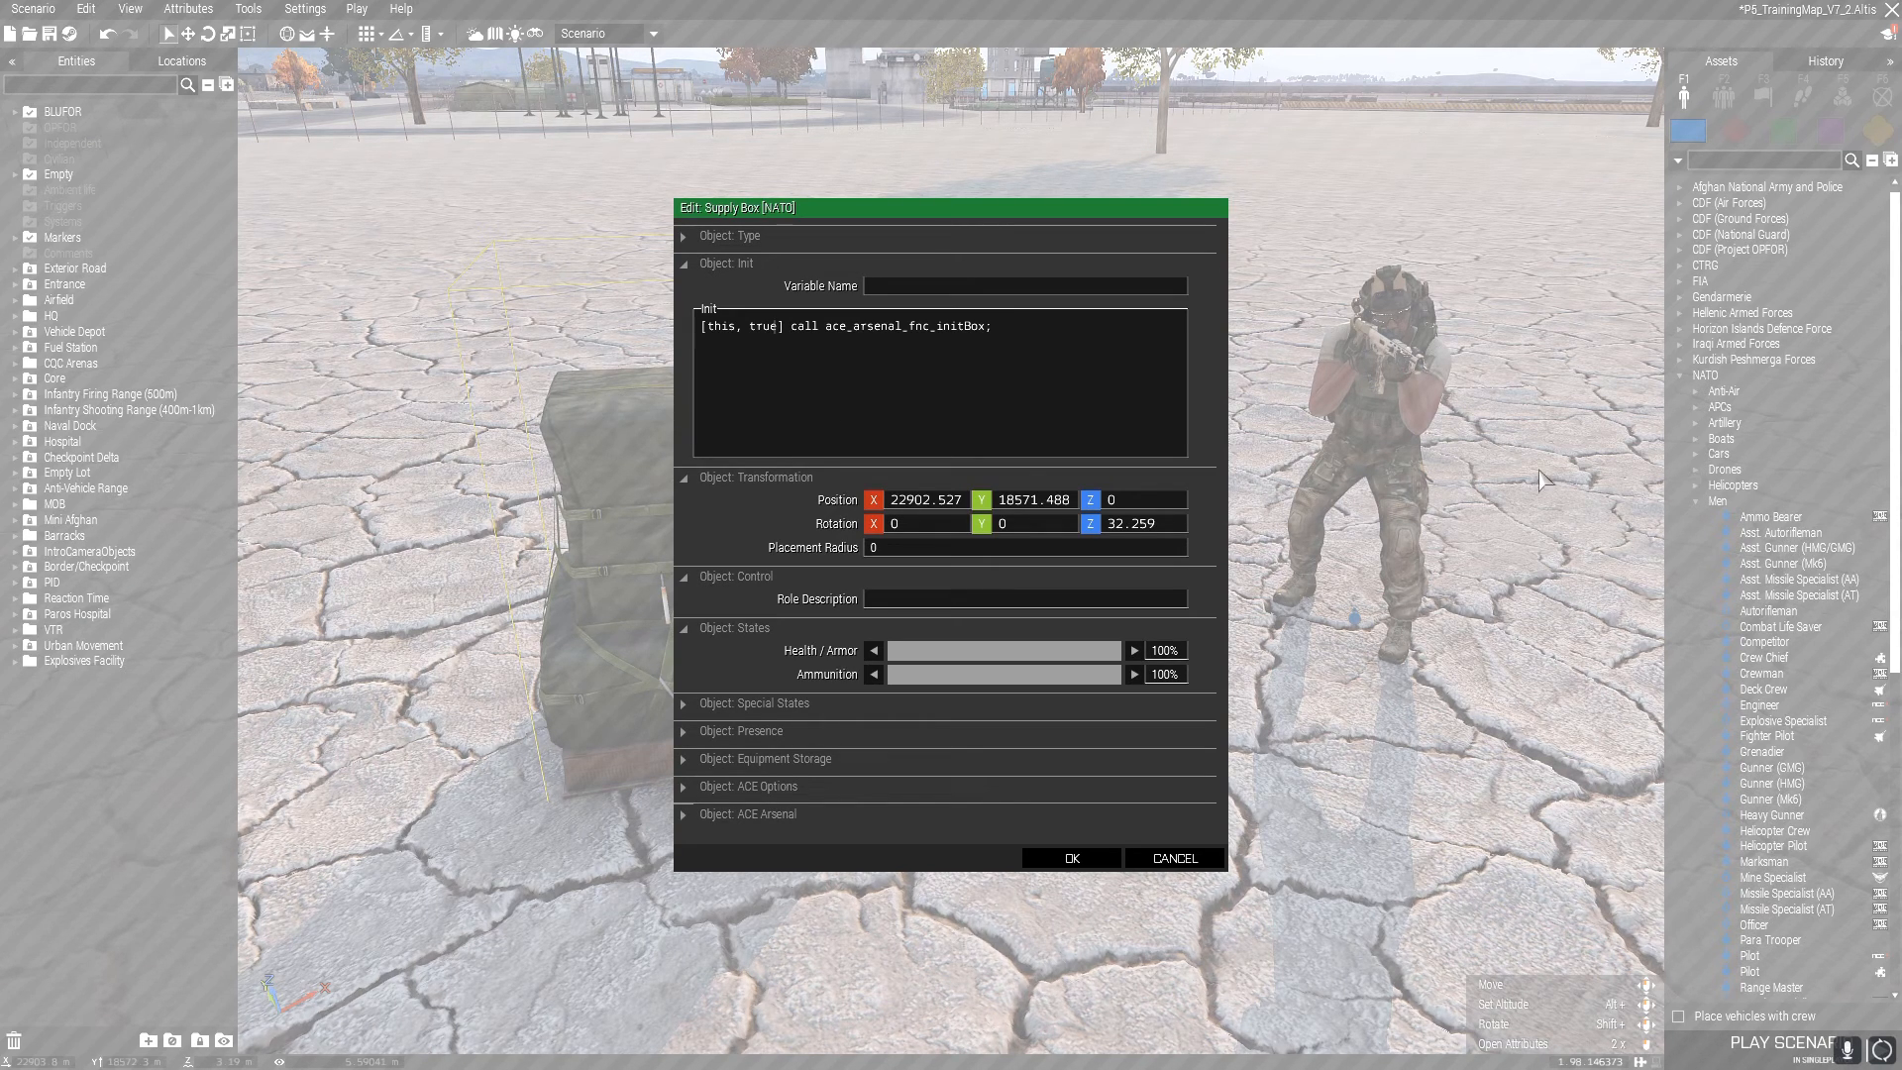
double_click(760, 325)
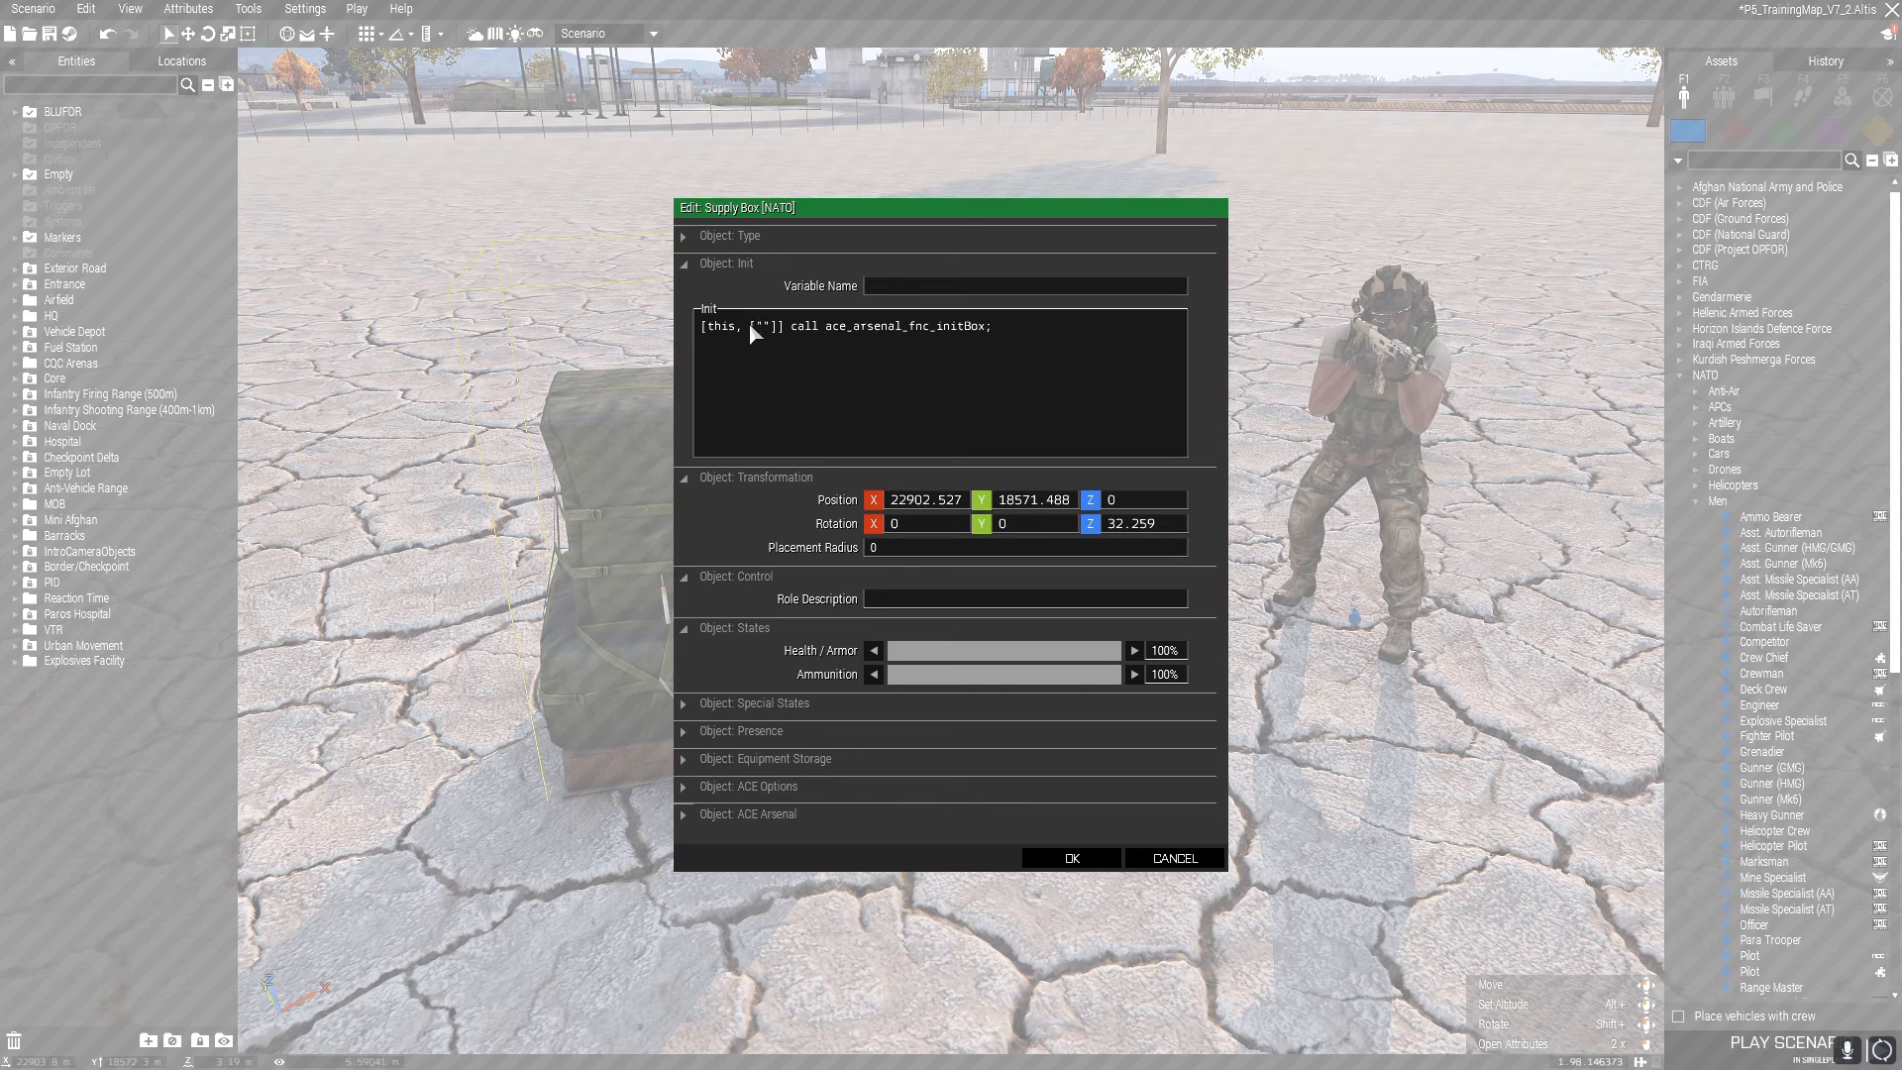
text(item1)
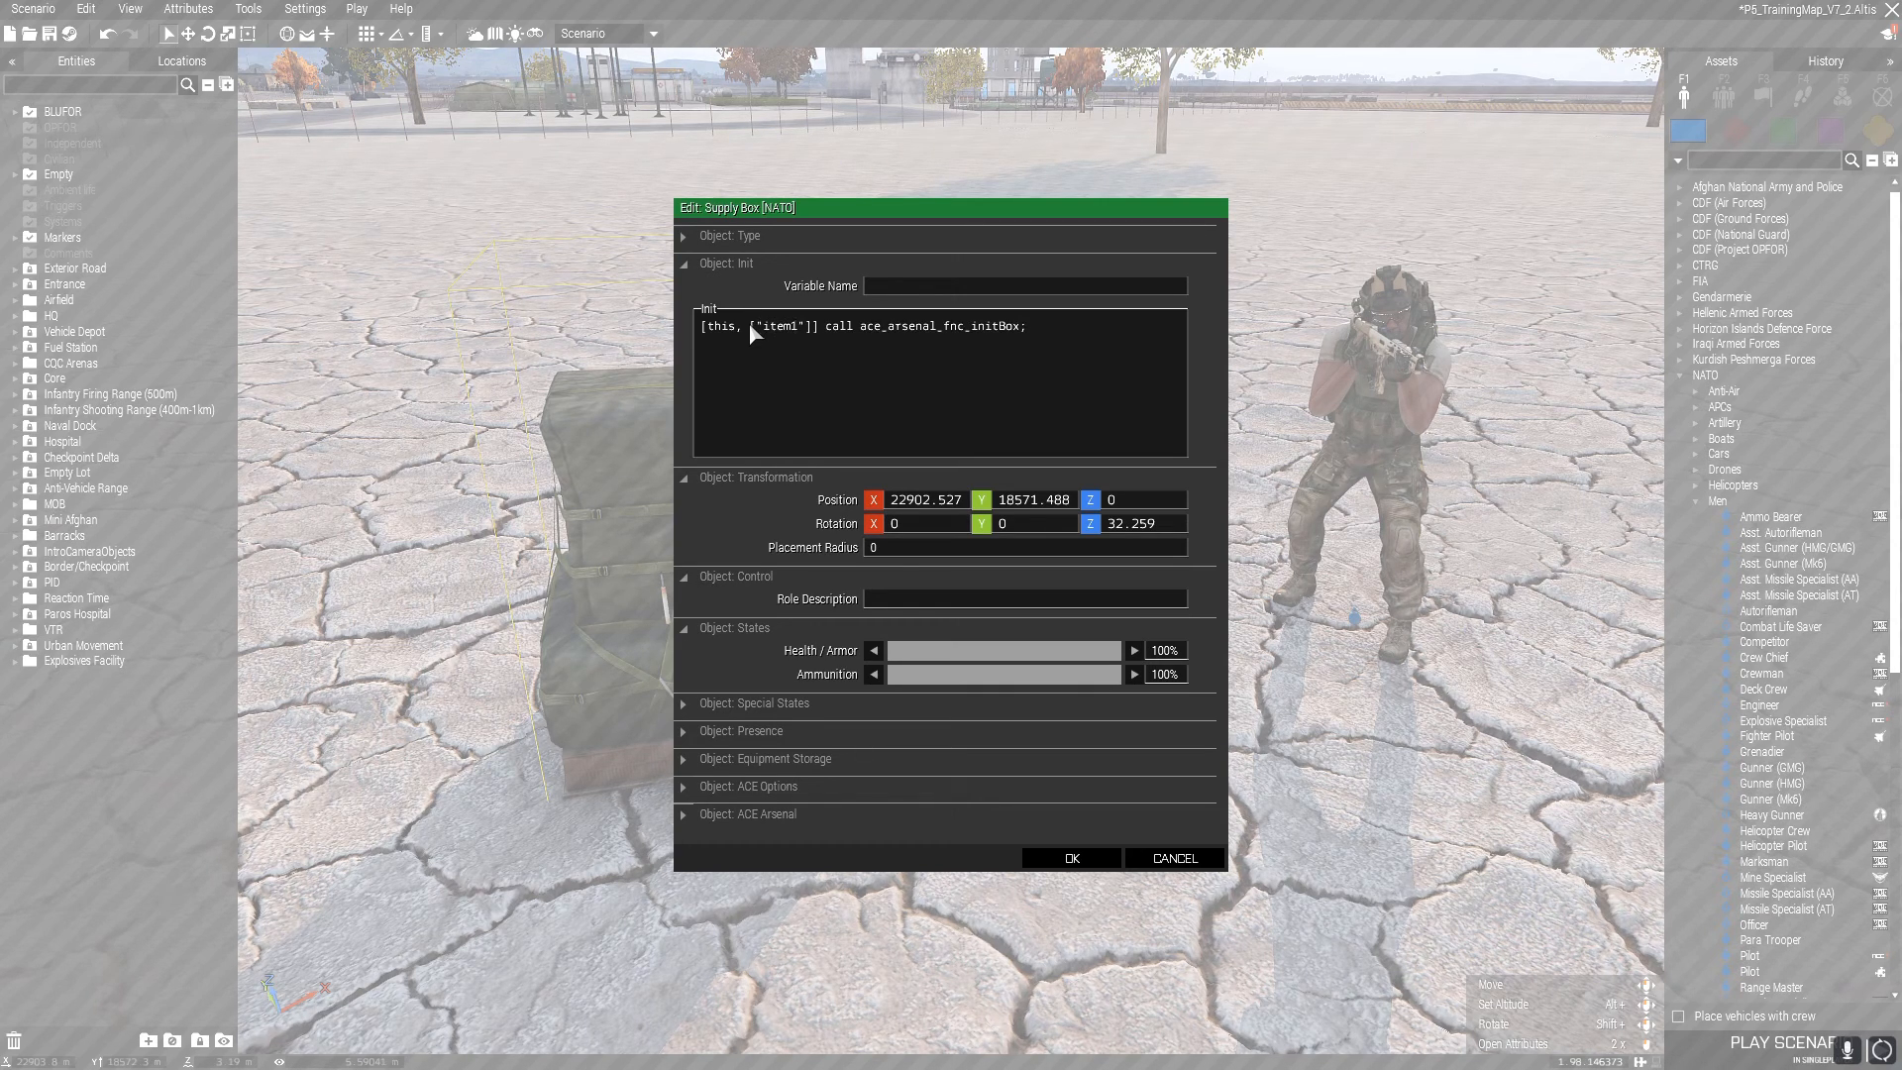
text(,"2)
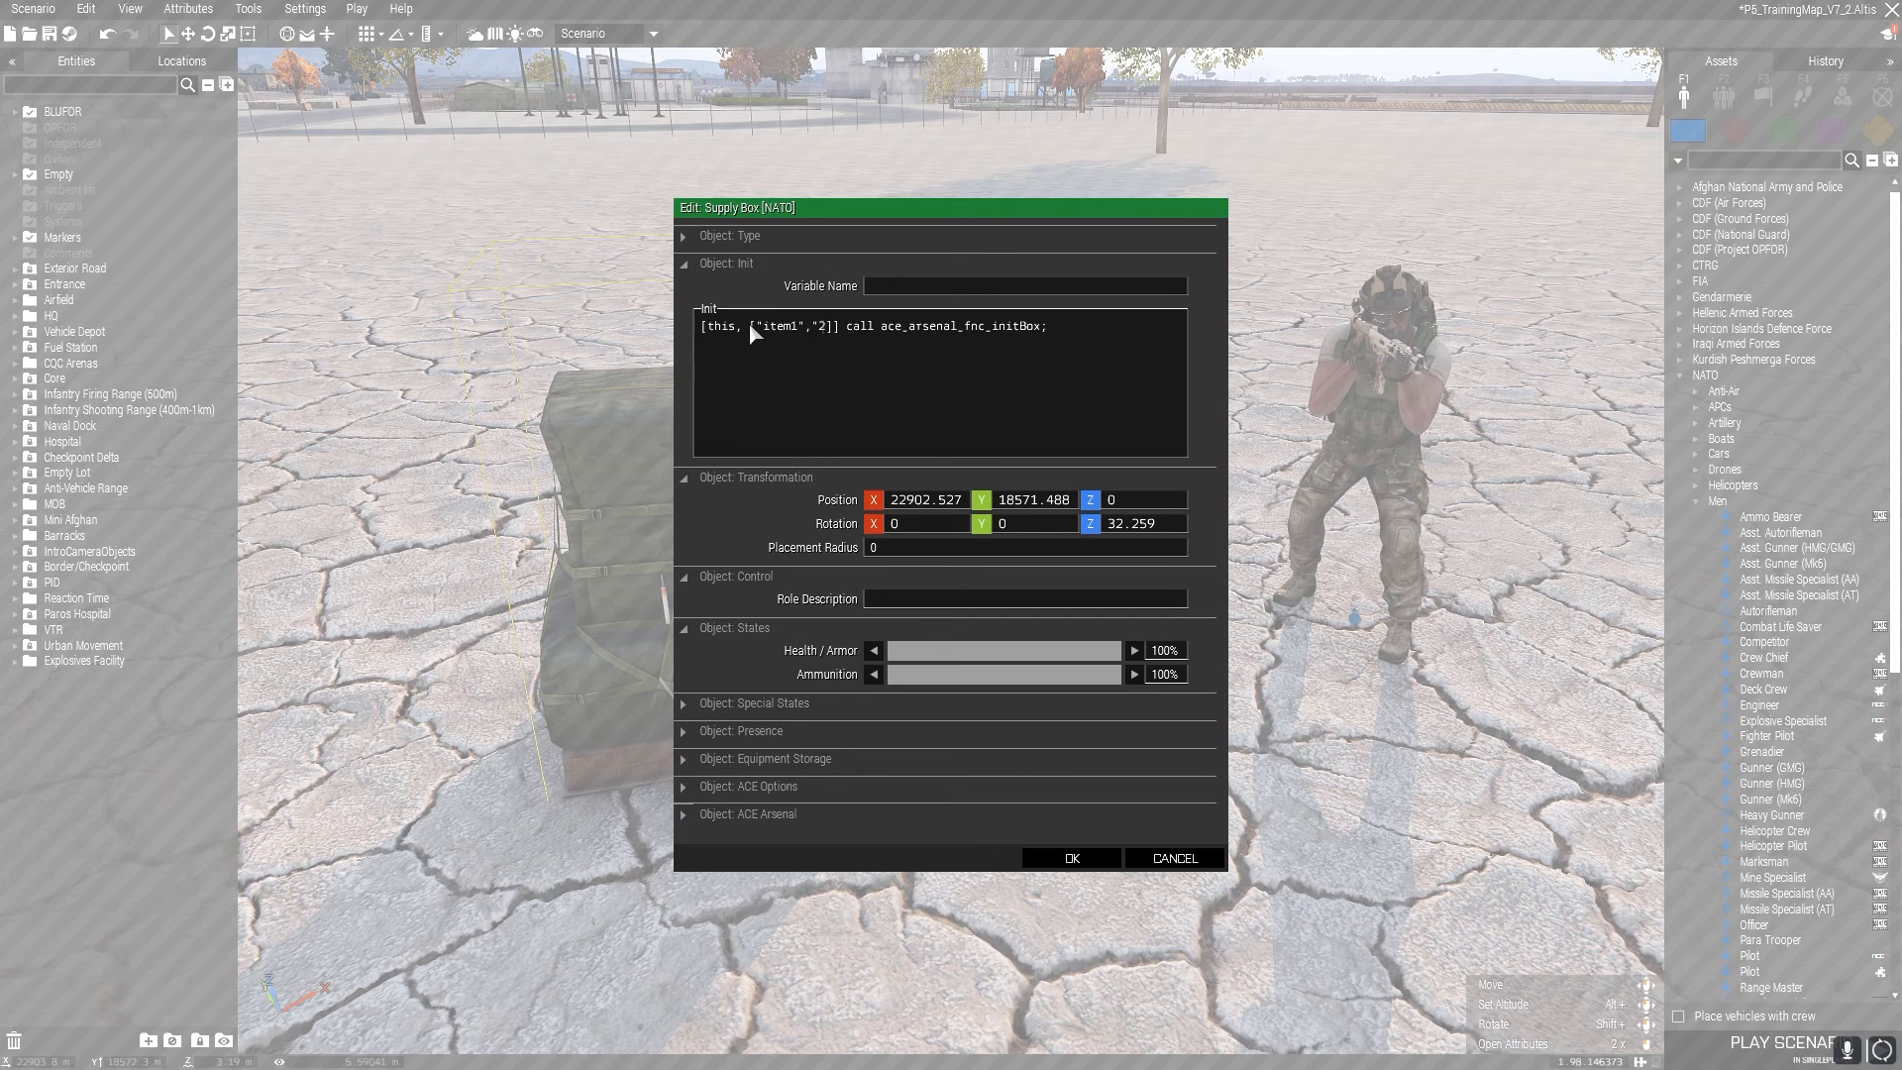
text(item)
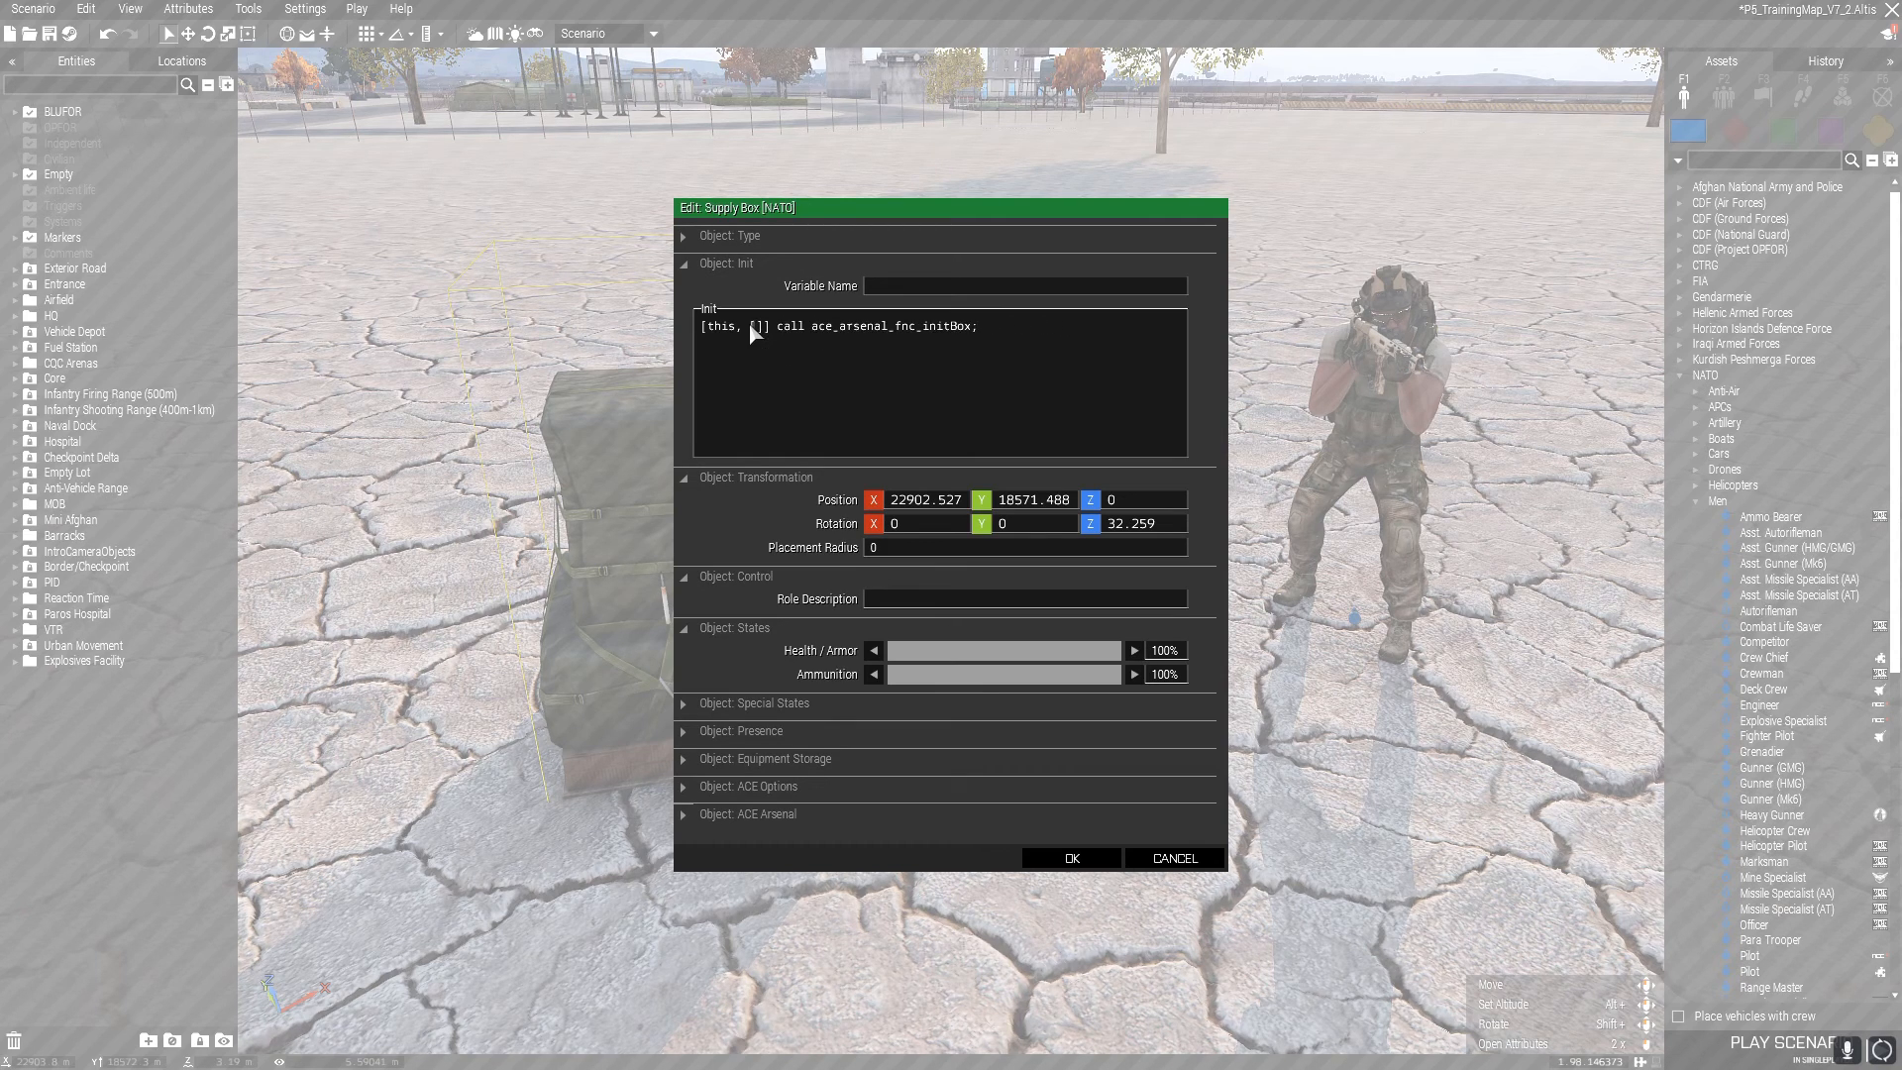
text(true)
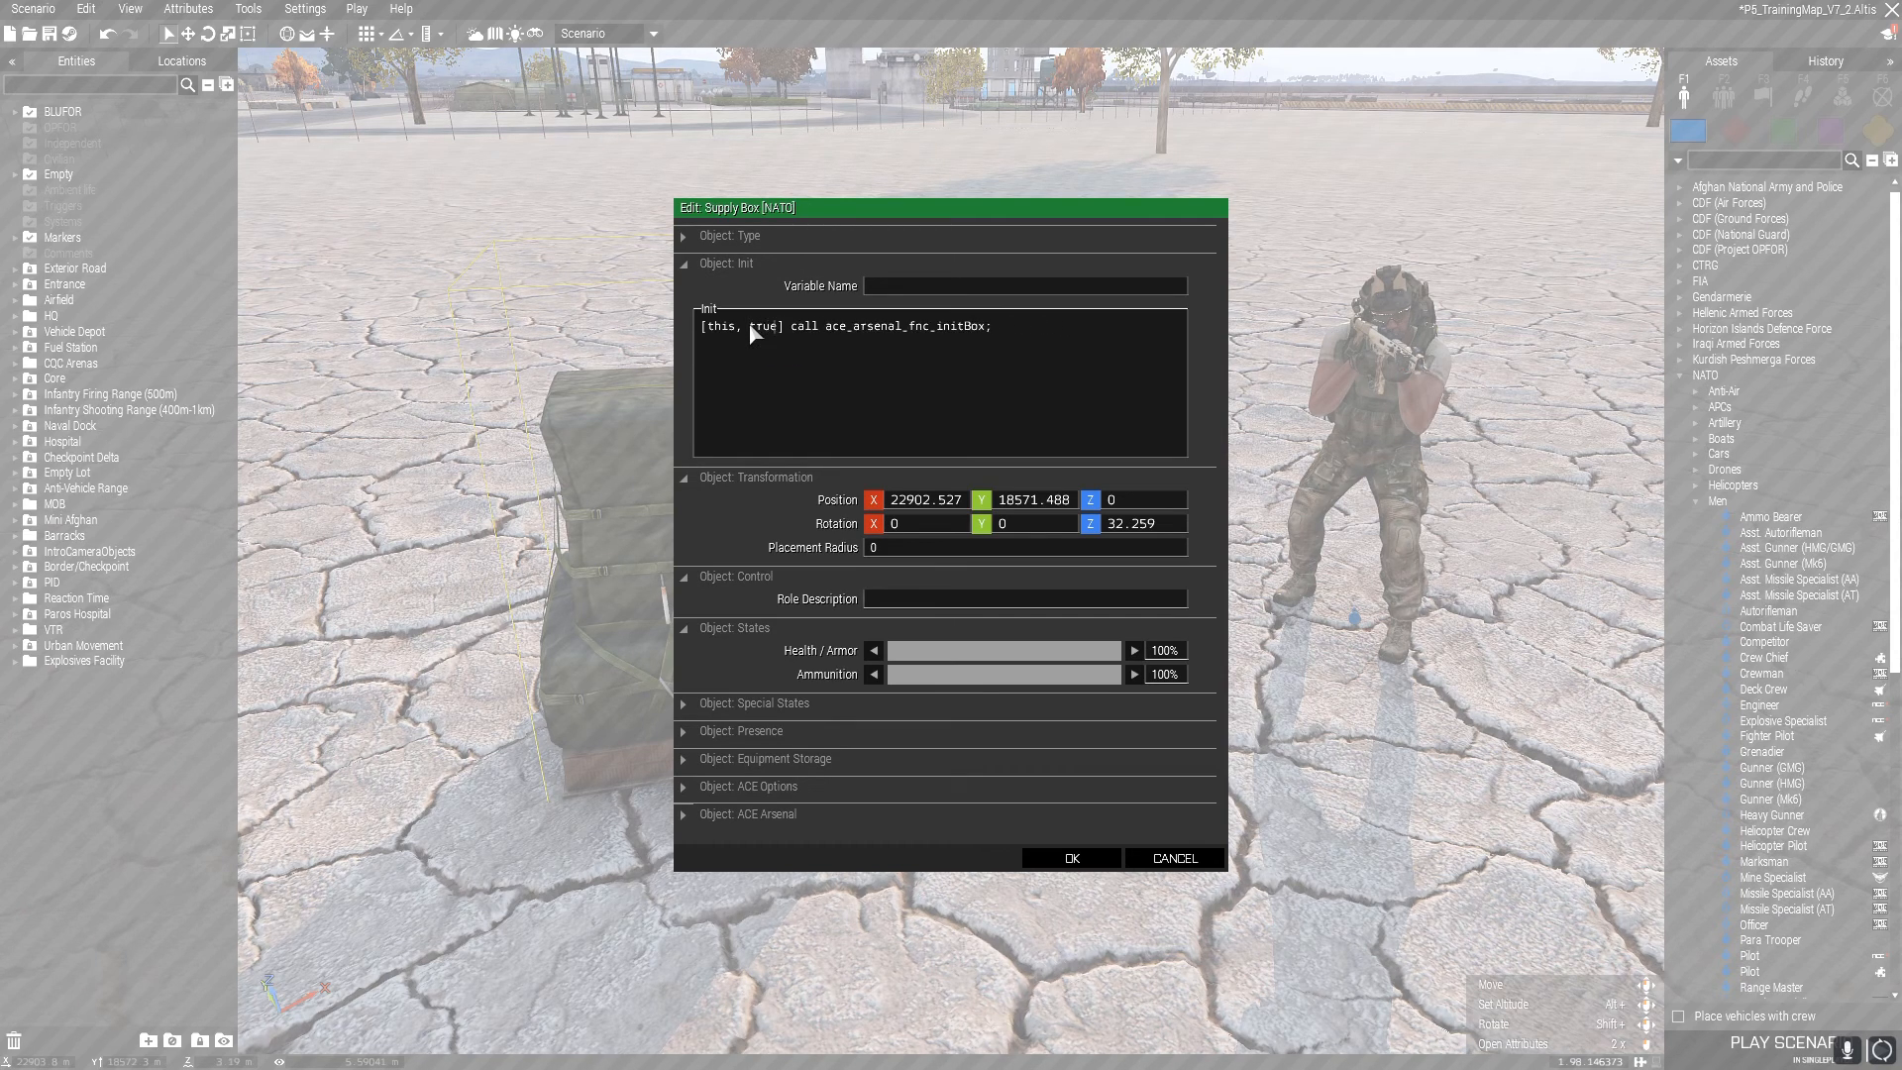
mouse_move(903, 374)
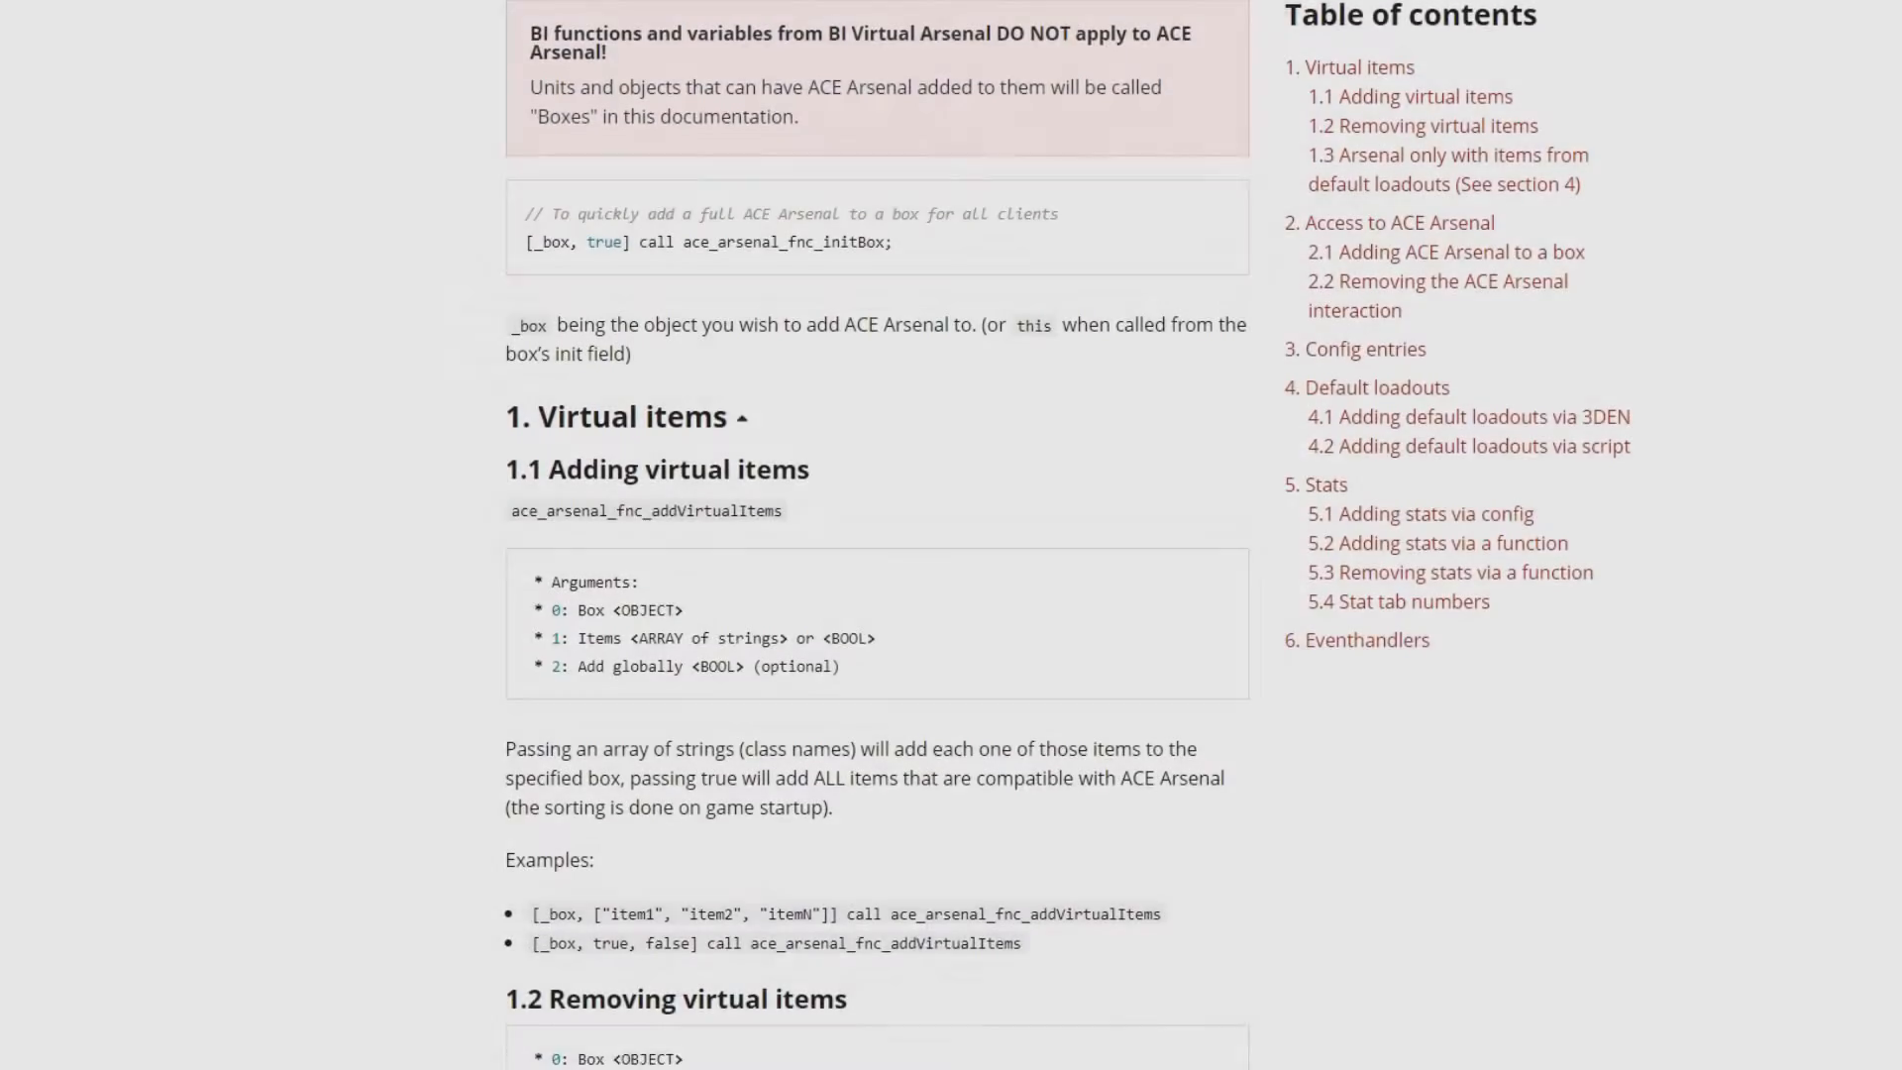
scroll(down, 3)
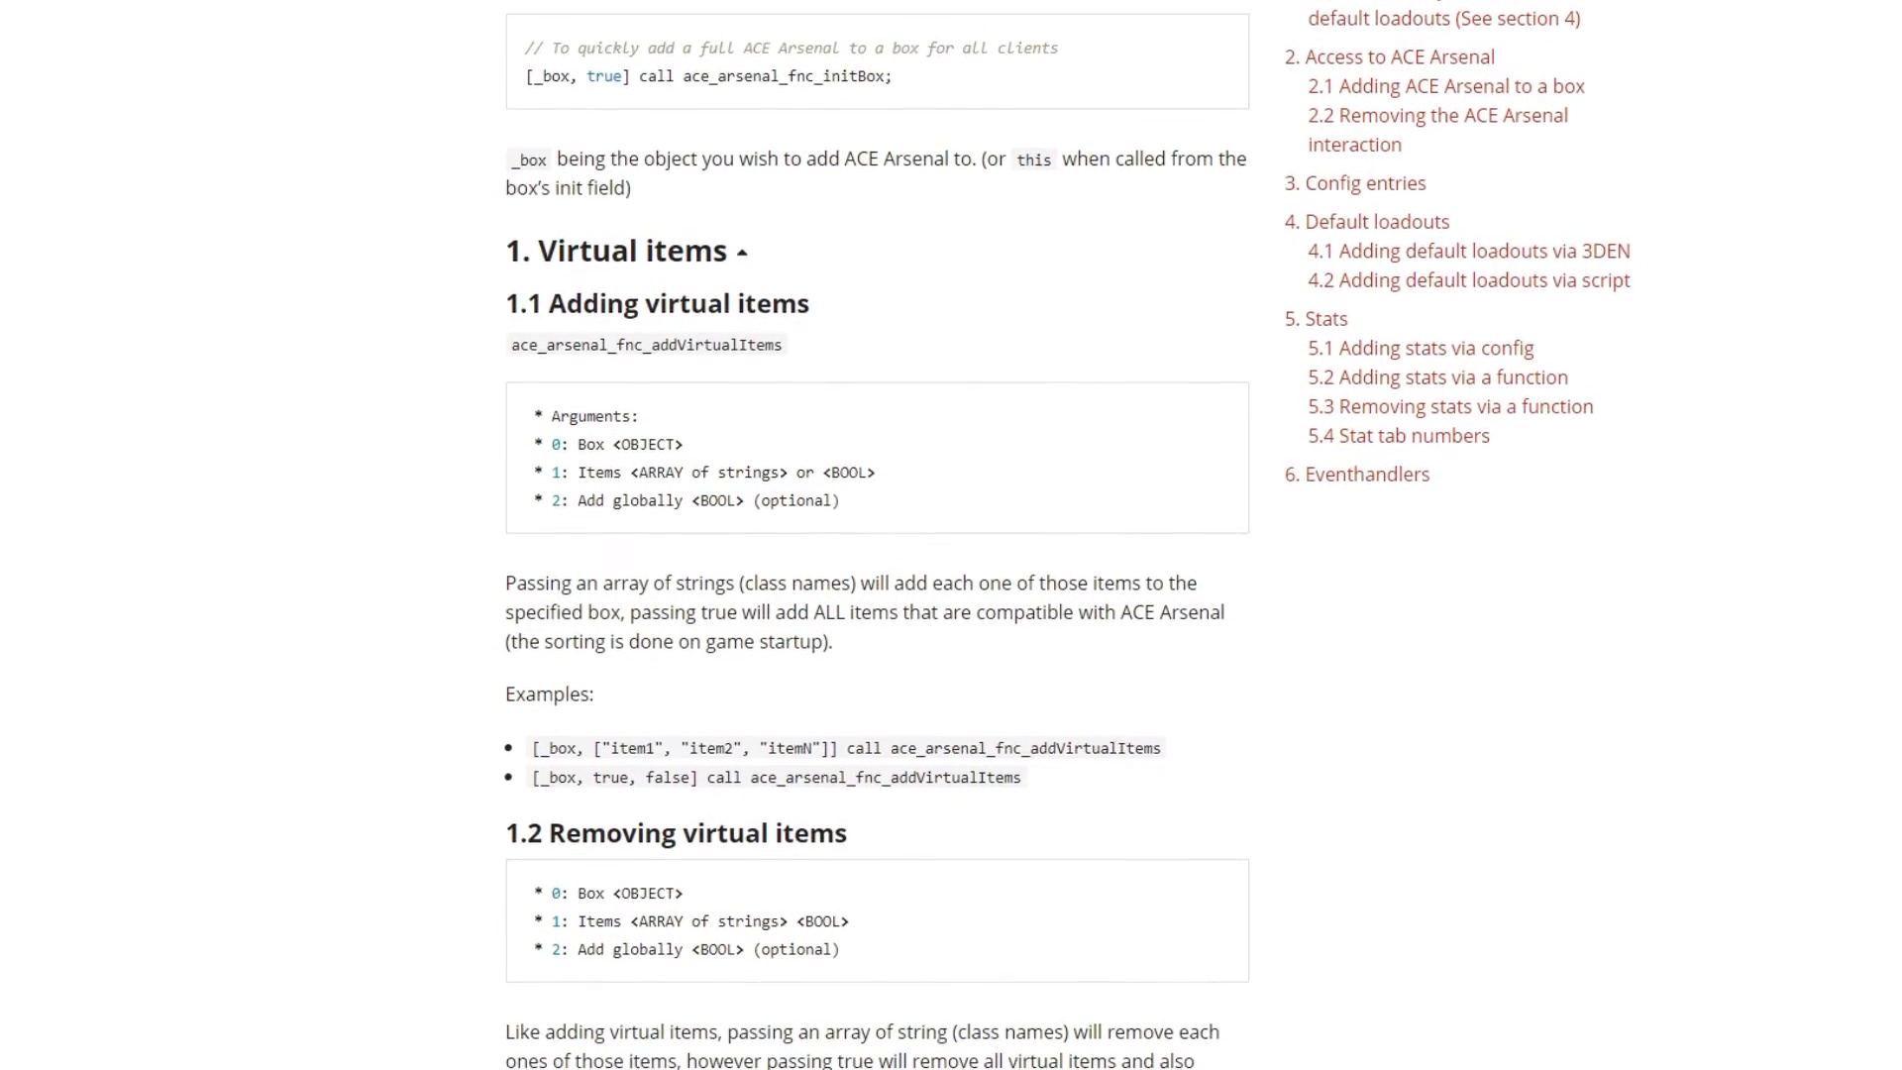
scroll(down, 3)
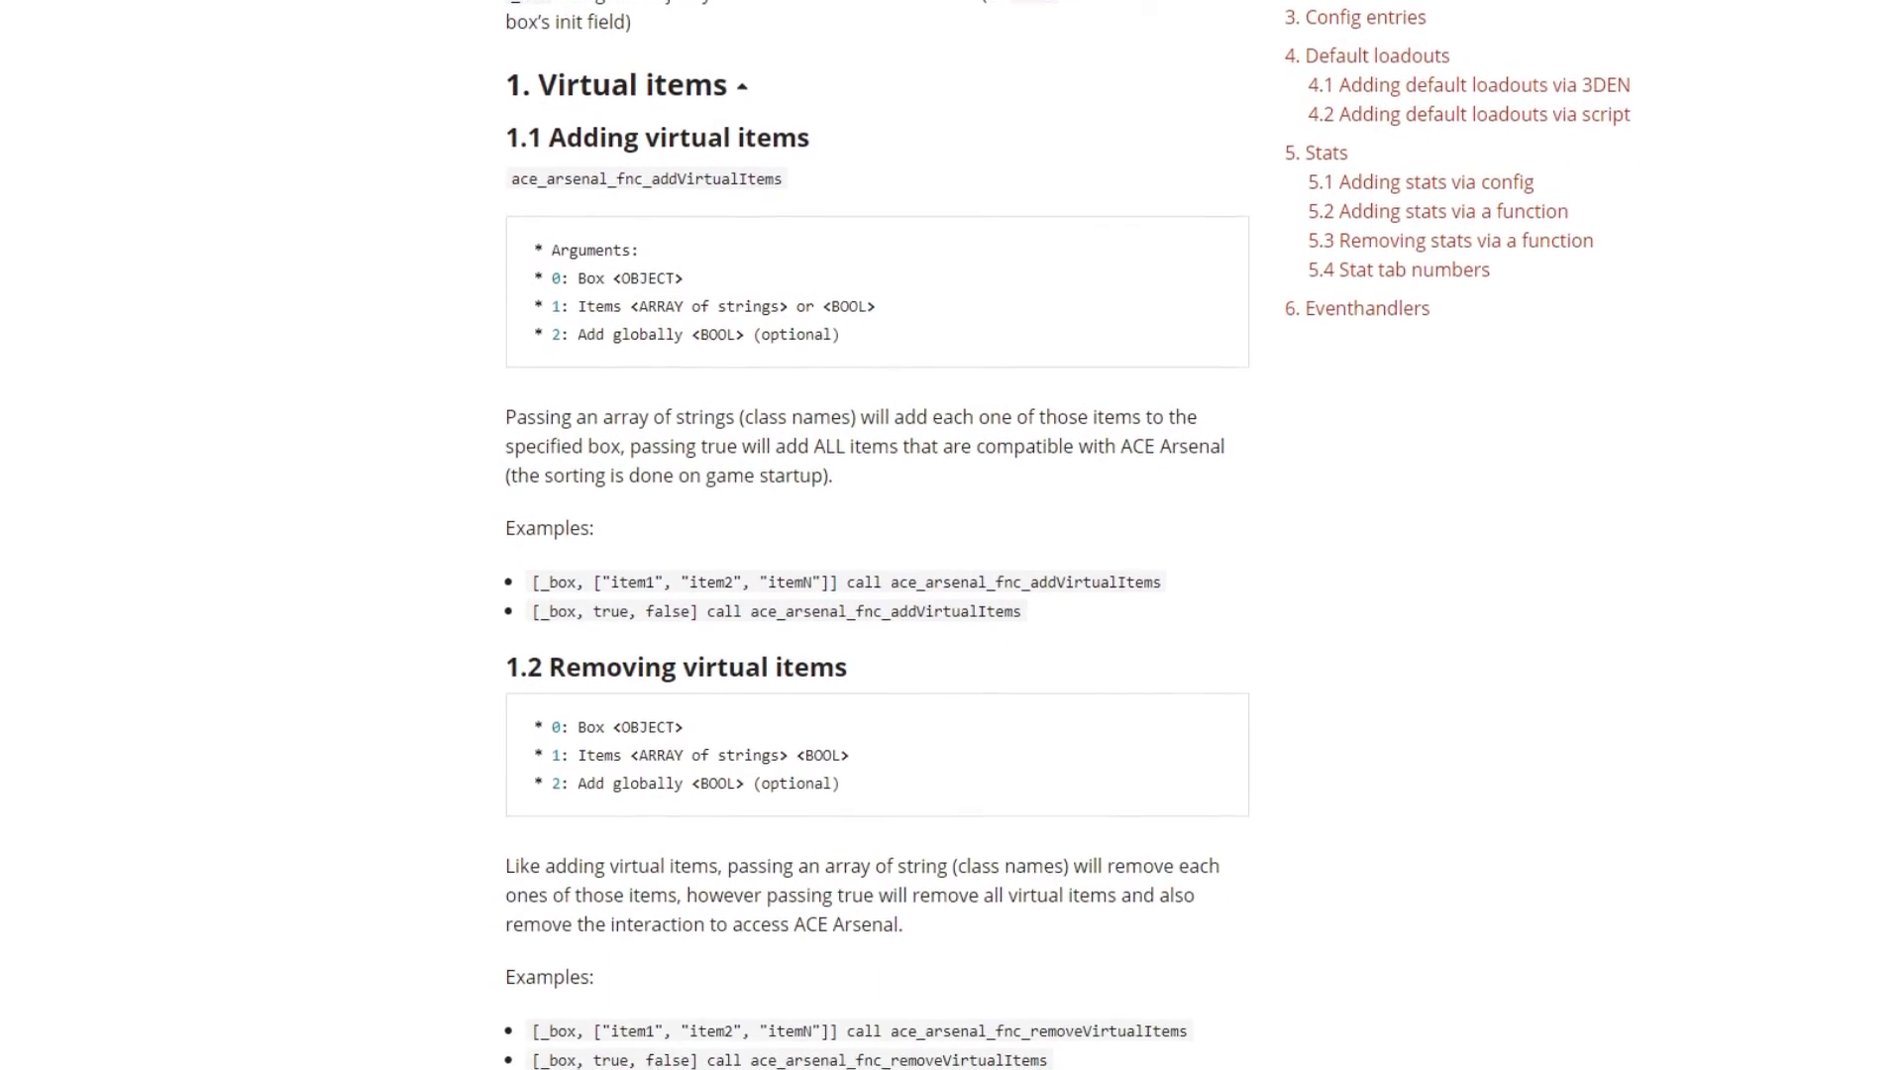
scroll(down, 3)
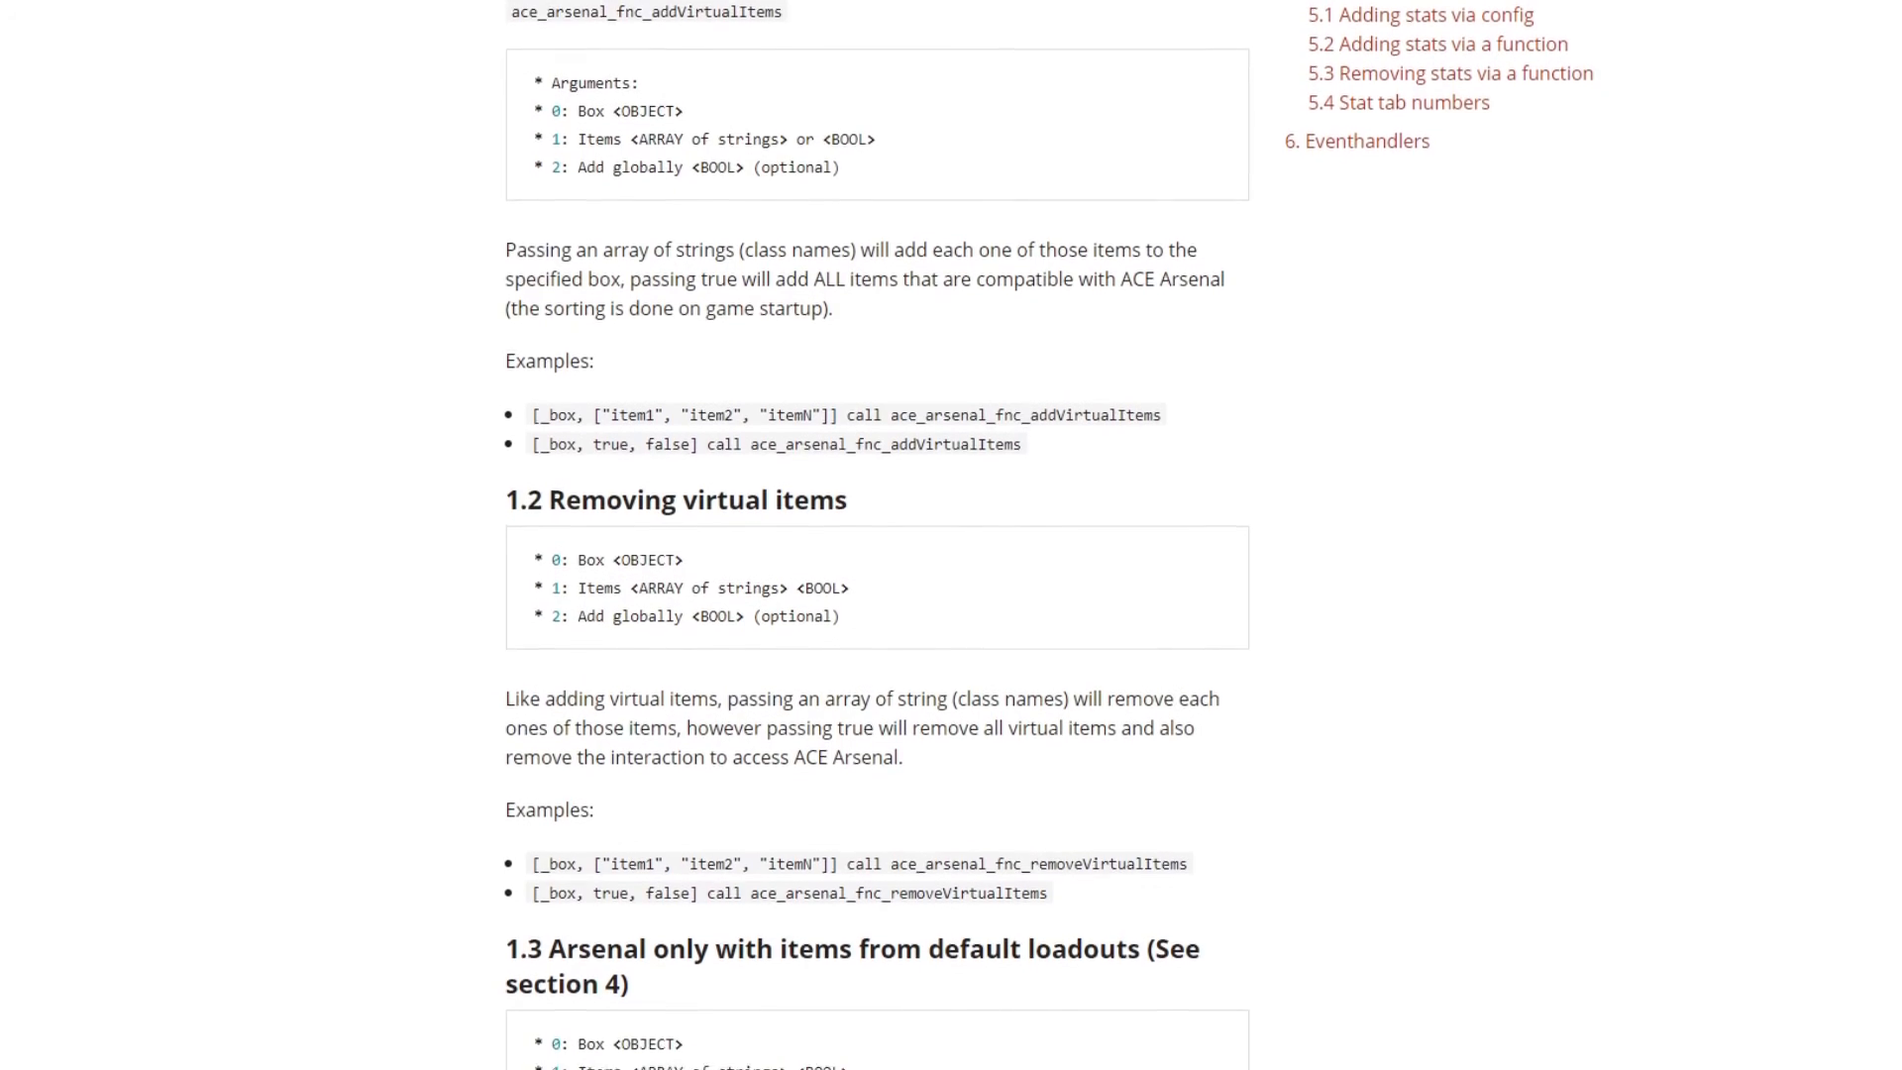
scroll(down, 3)
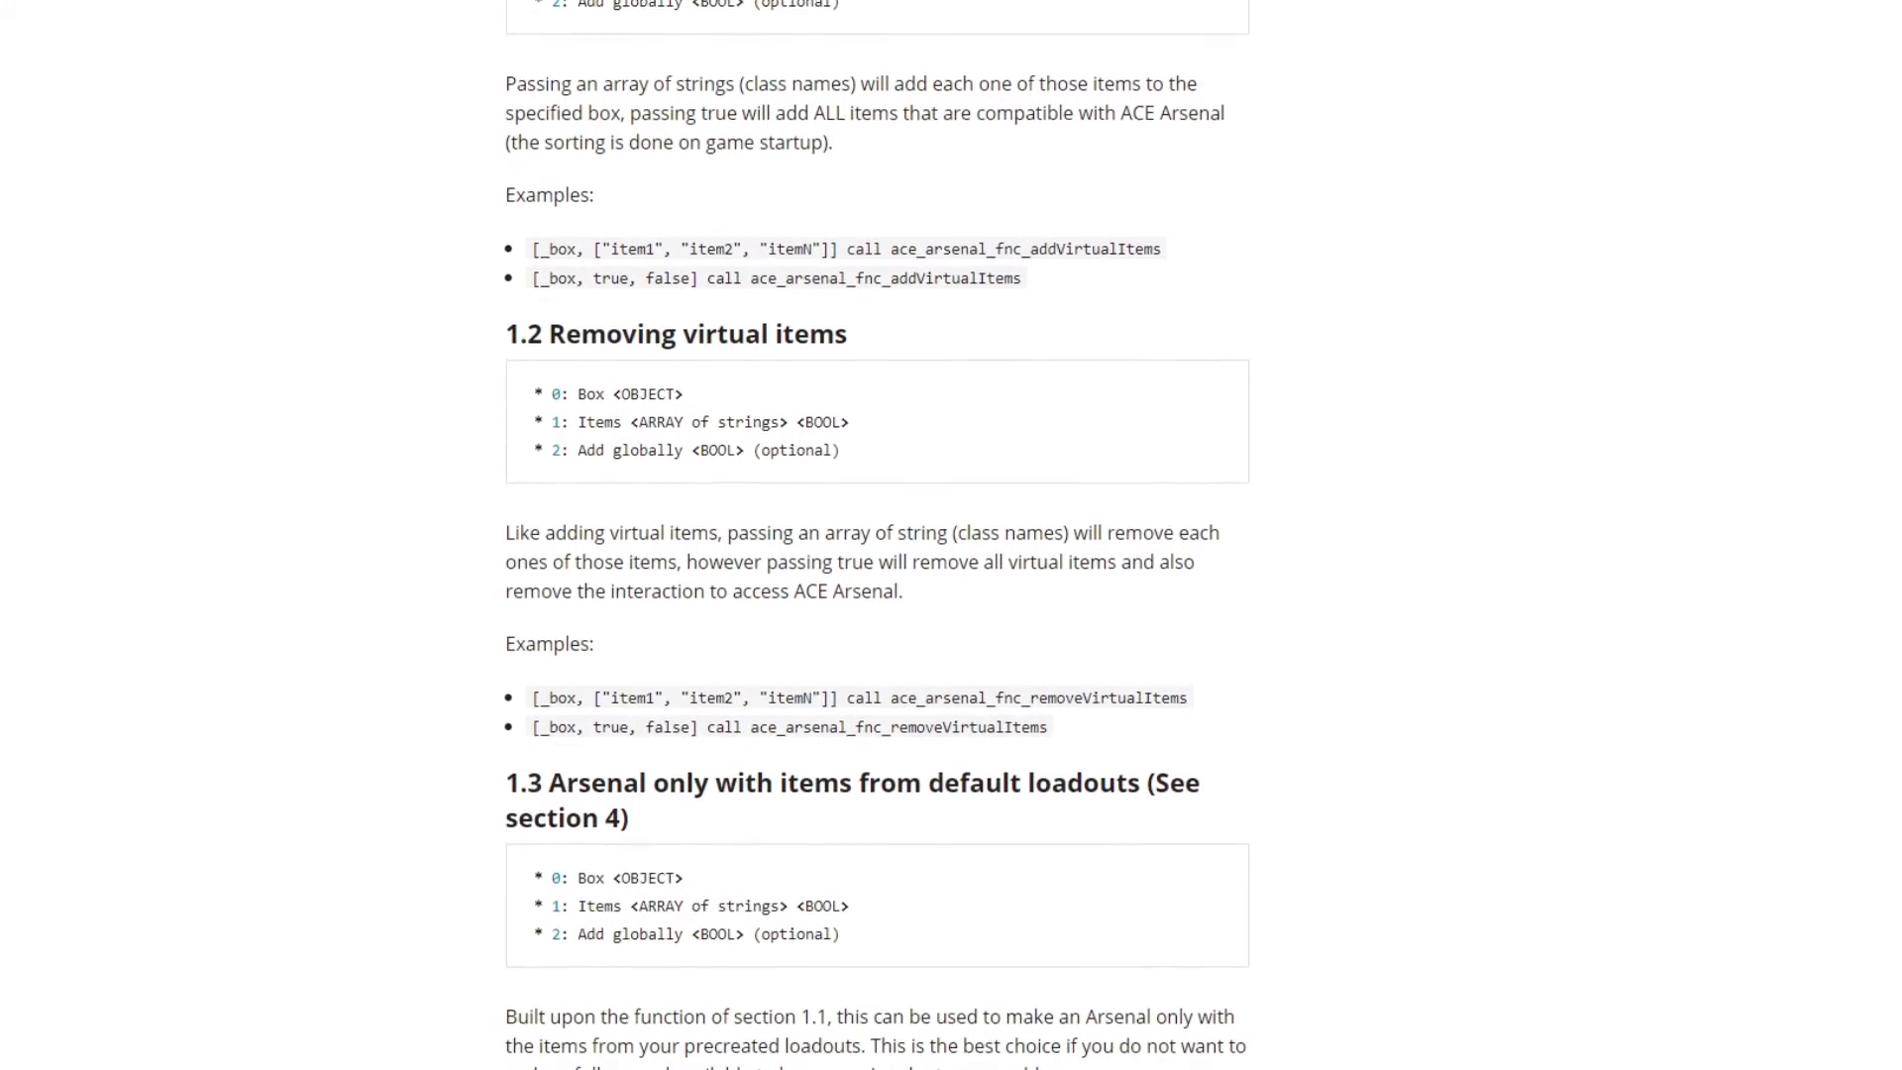
scroll(down, 3)
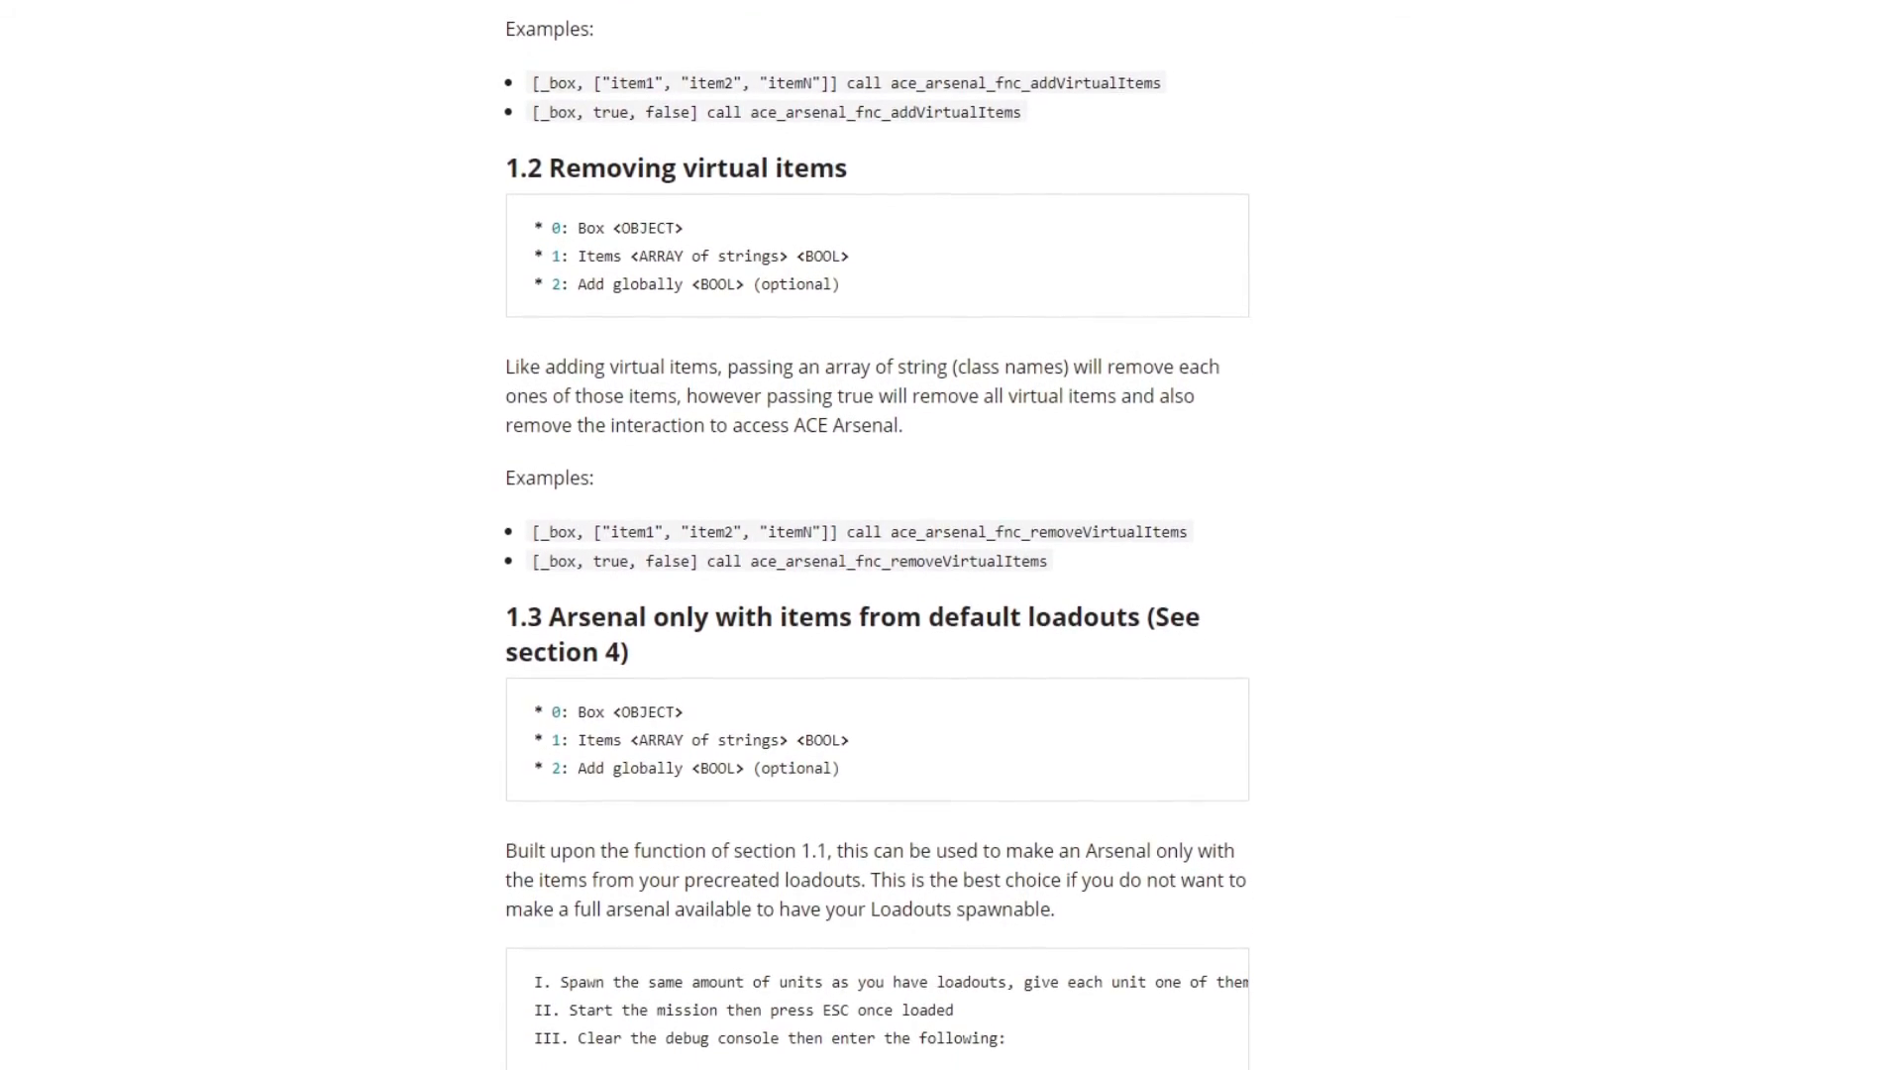
scroll(down, 3)
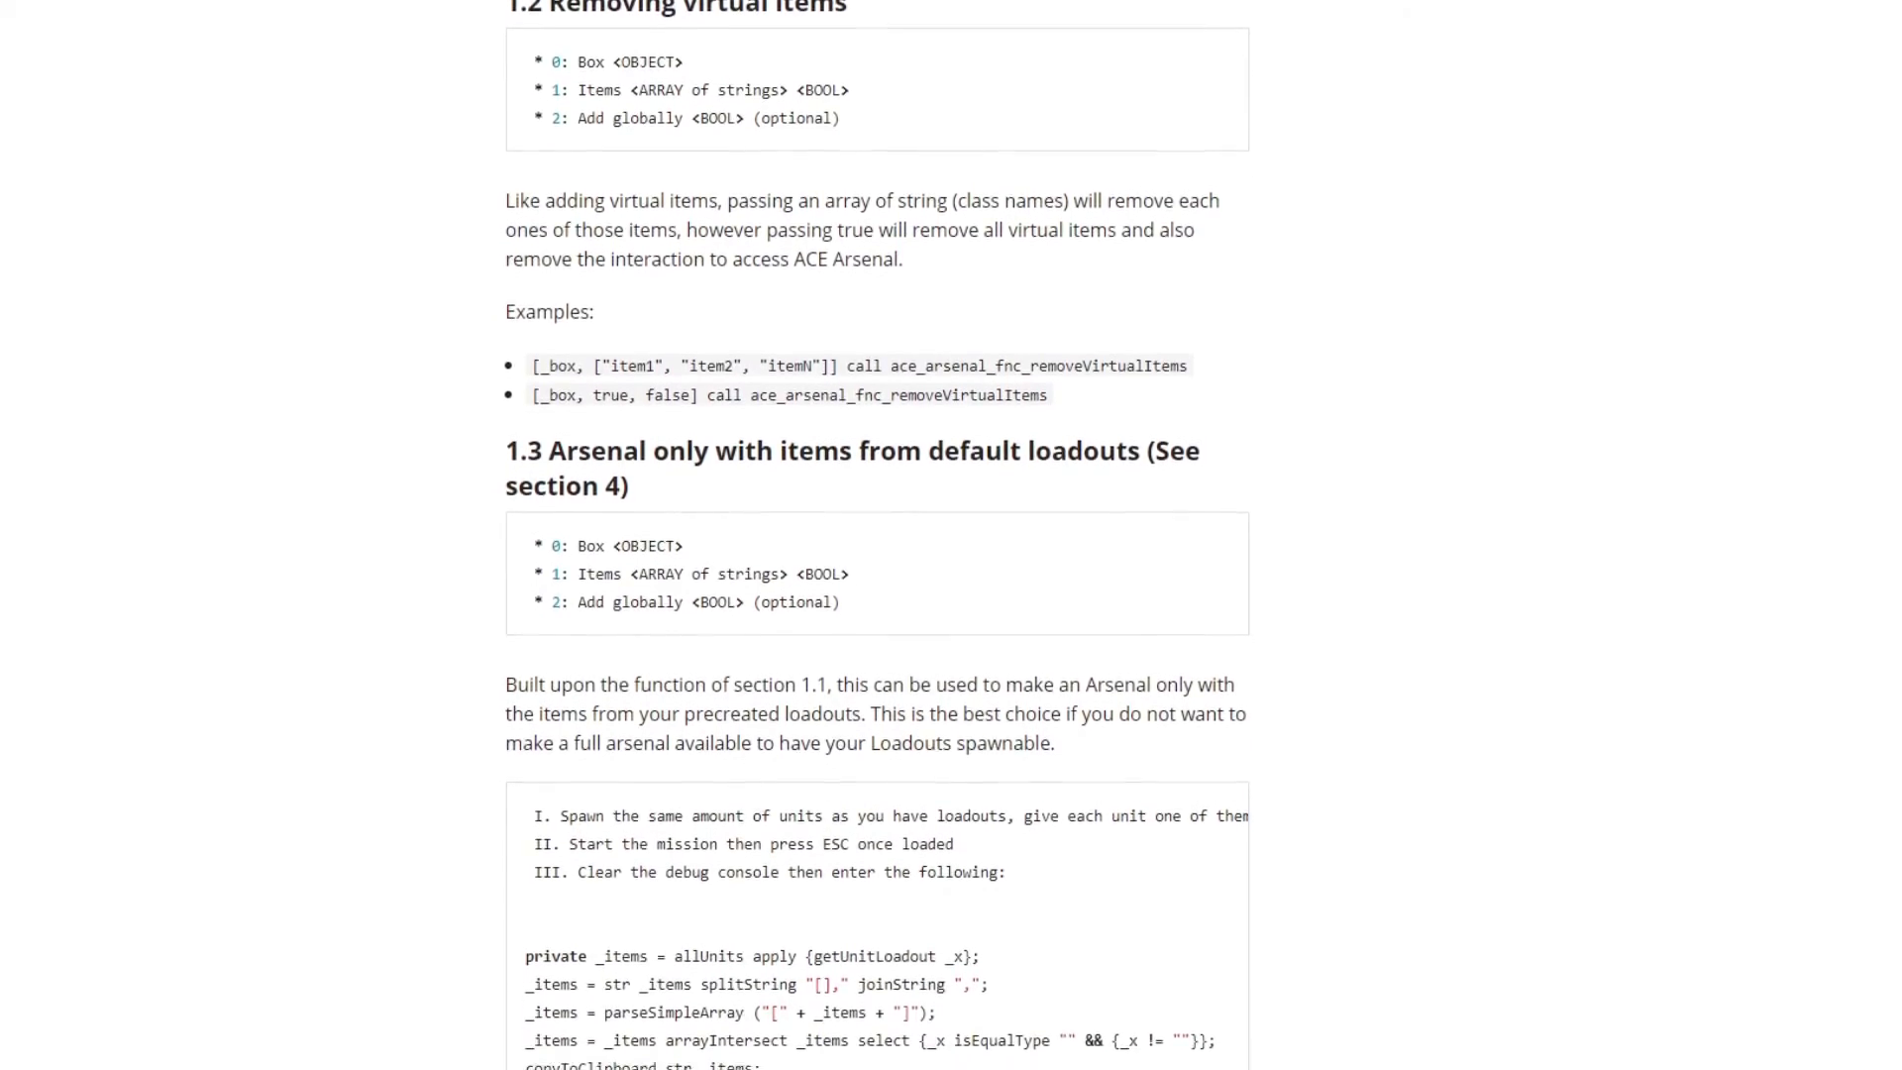
scroll(down, 3)
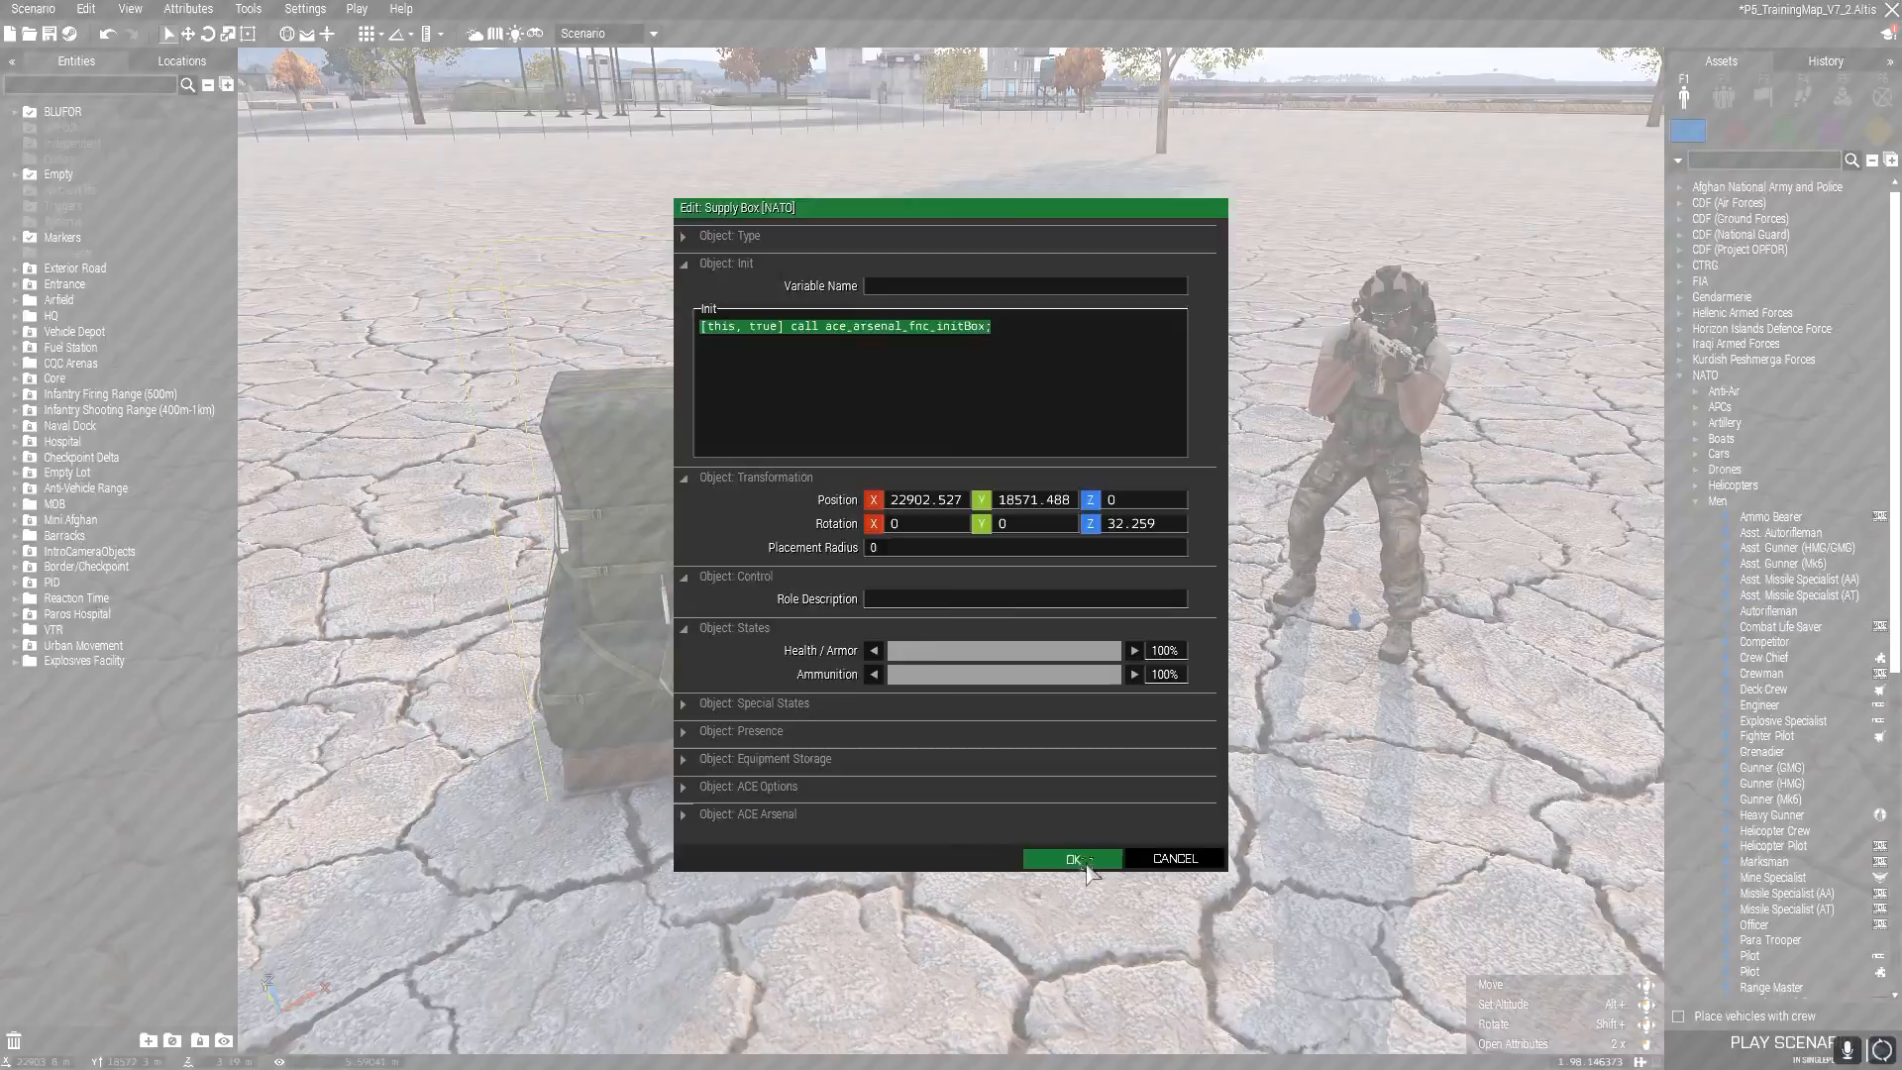
- Confirm the box and Asst. Autorifleman both use [this, true] call ace_arsenal_fnc_initBox; and save with Ctrl+S
click(1070, 858)
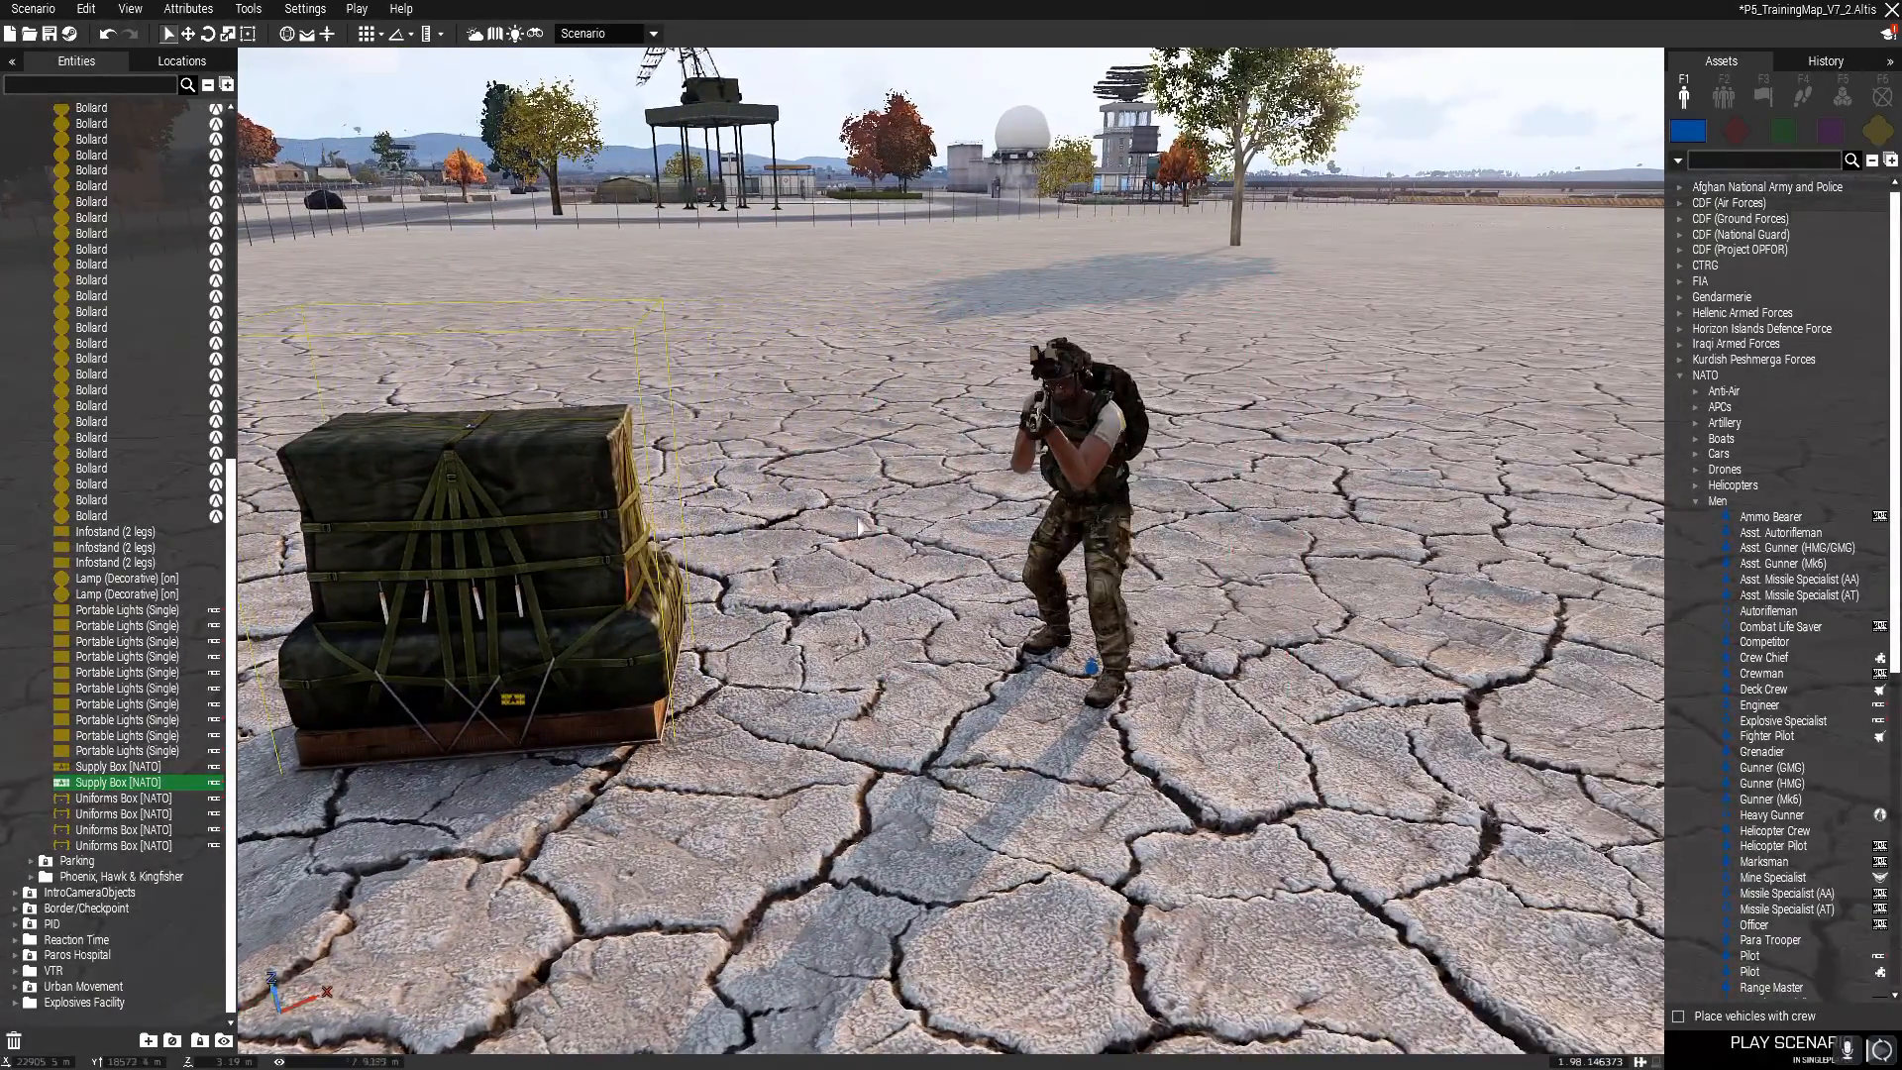
double_click(1056, 486)
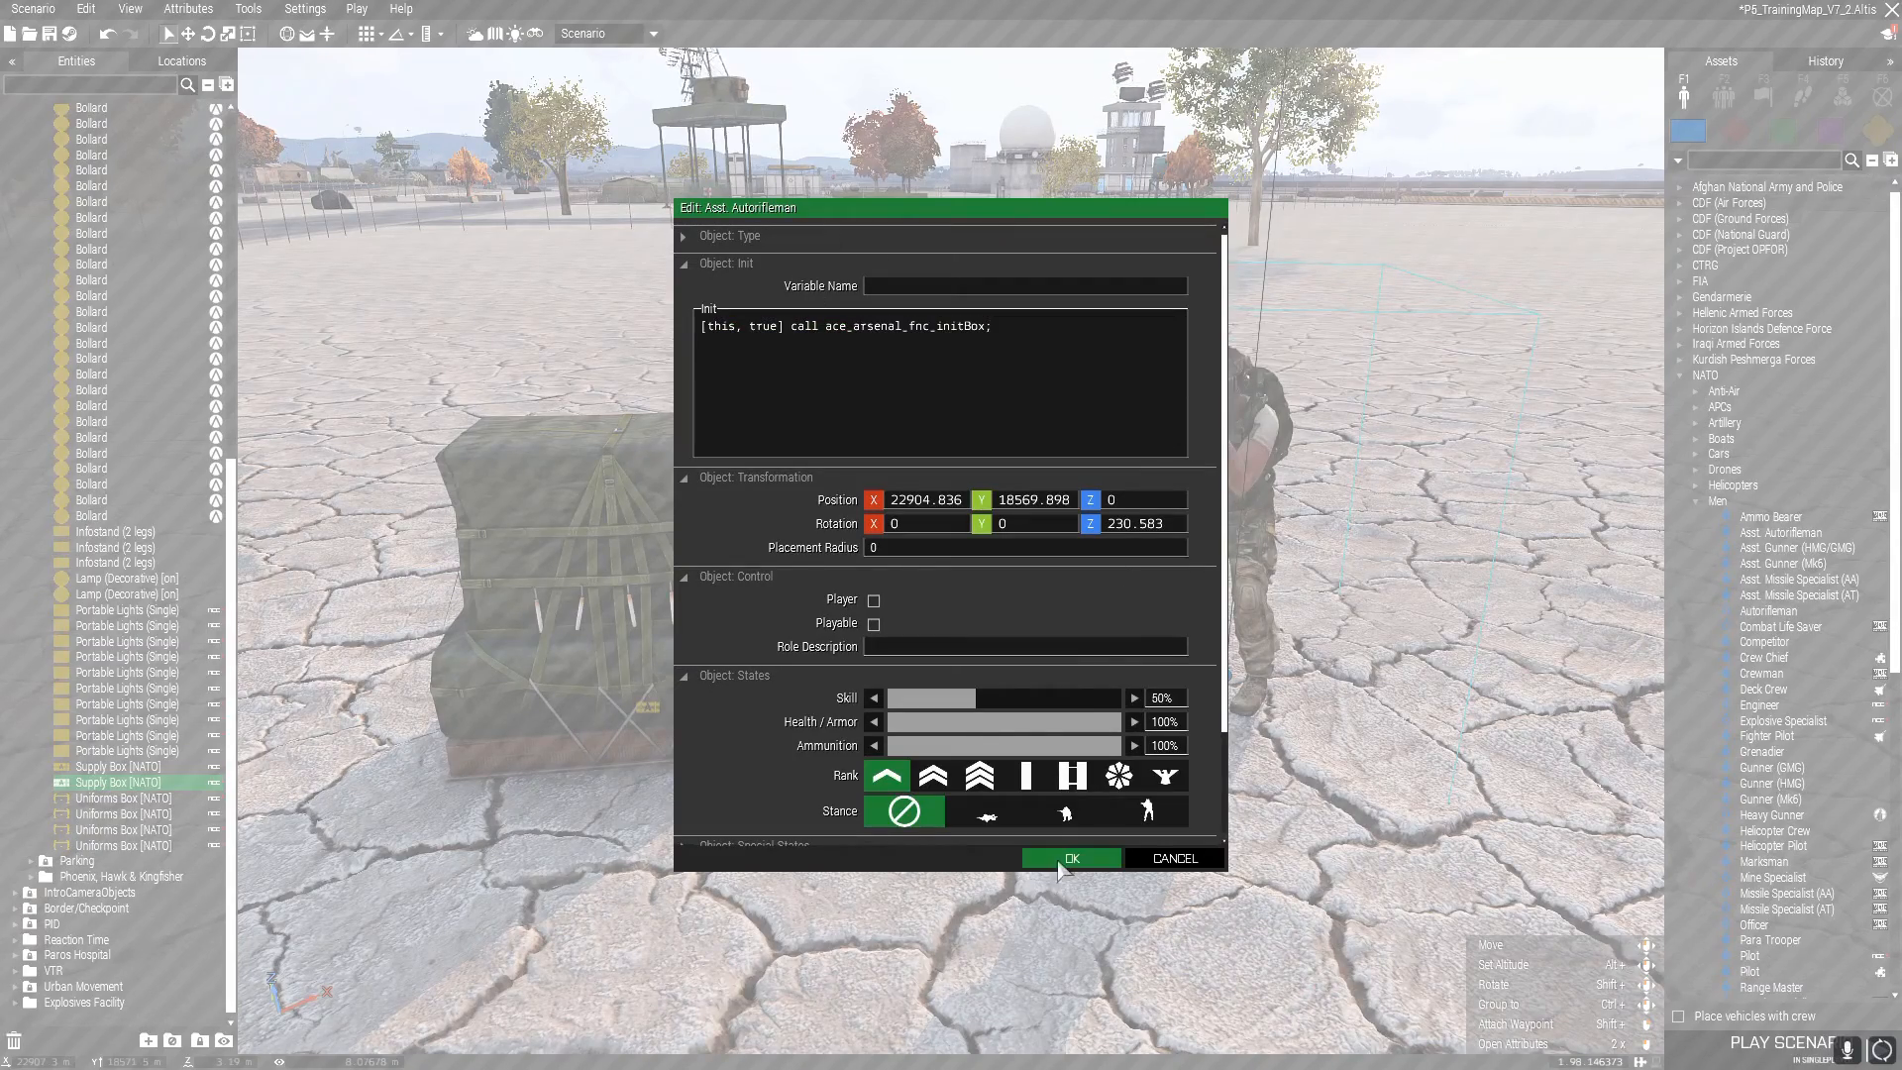
click(1068, 858)
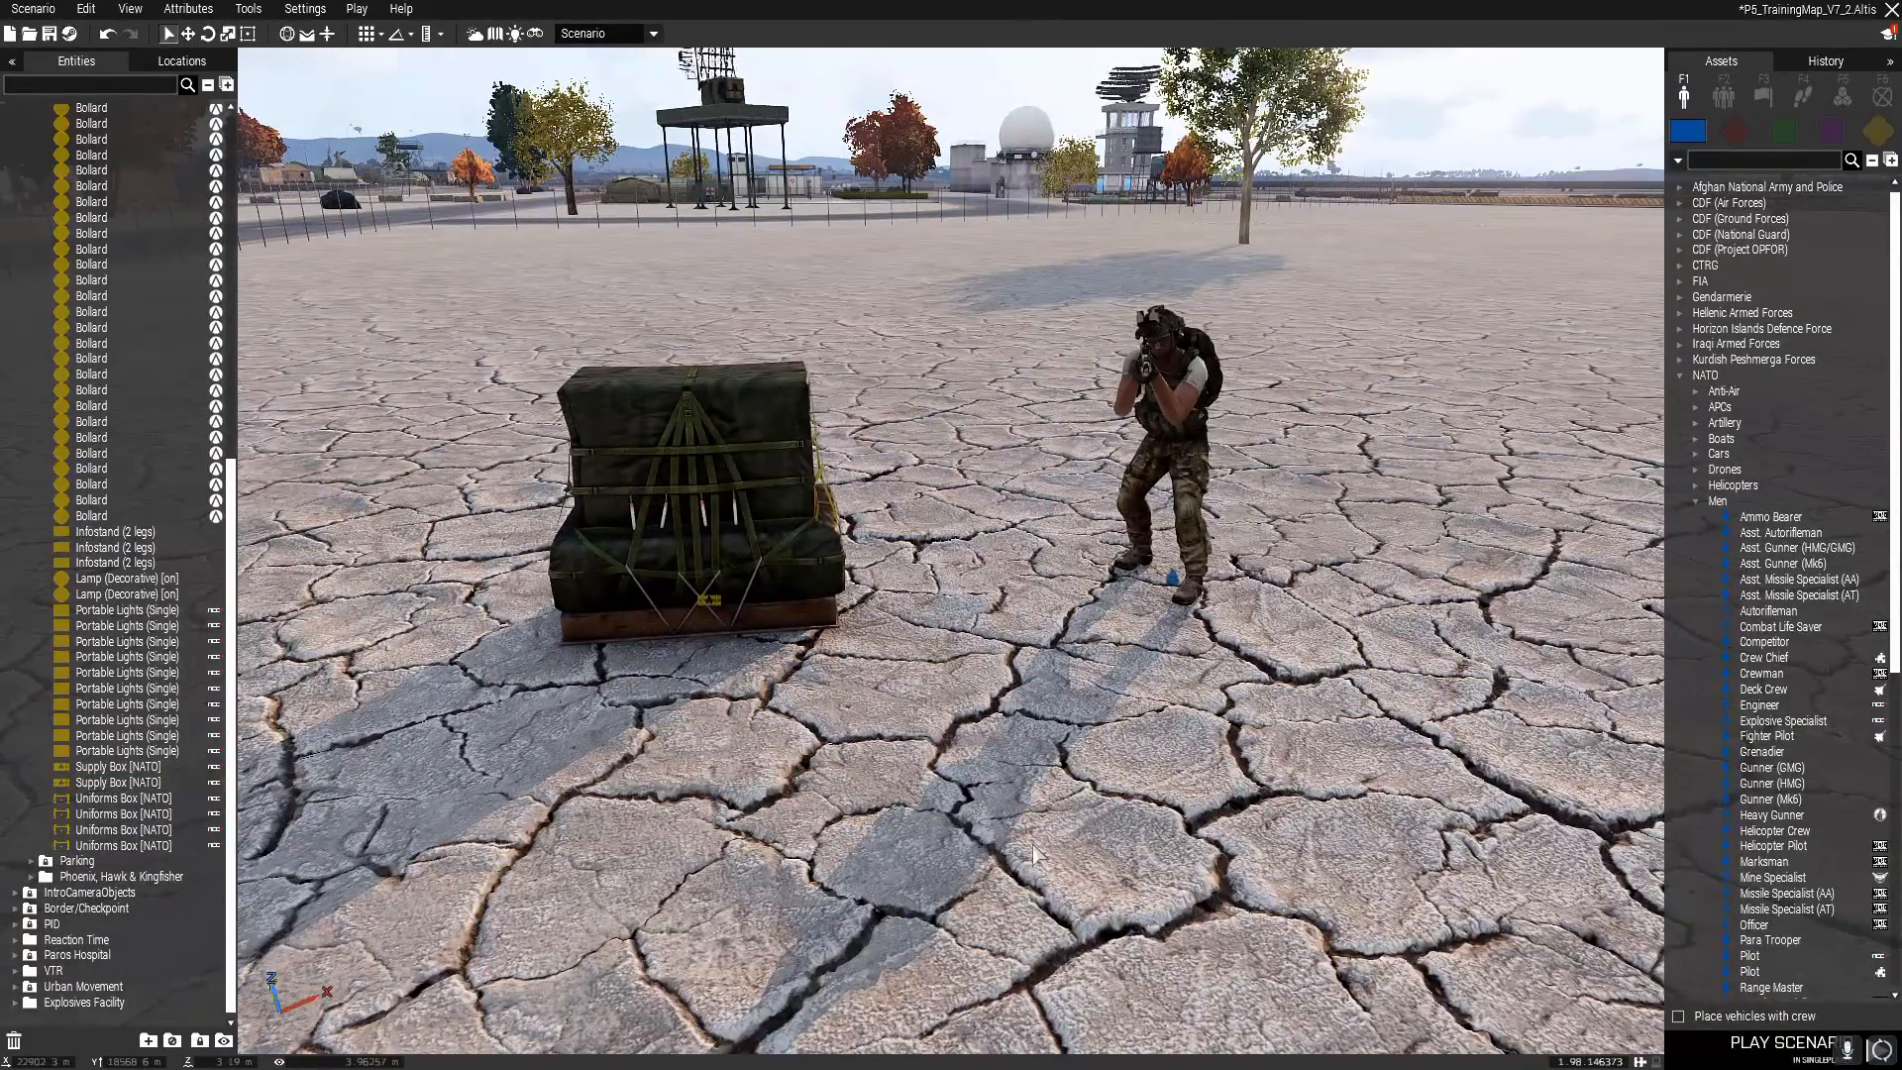
key(ctrl+s)
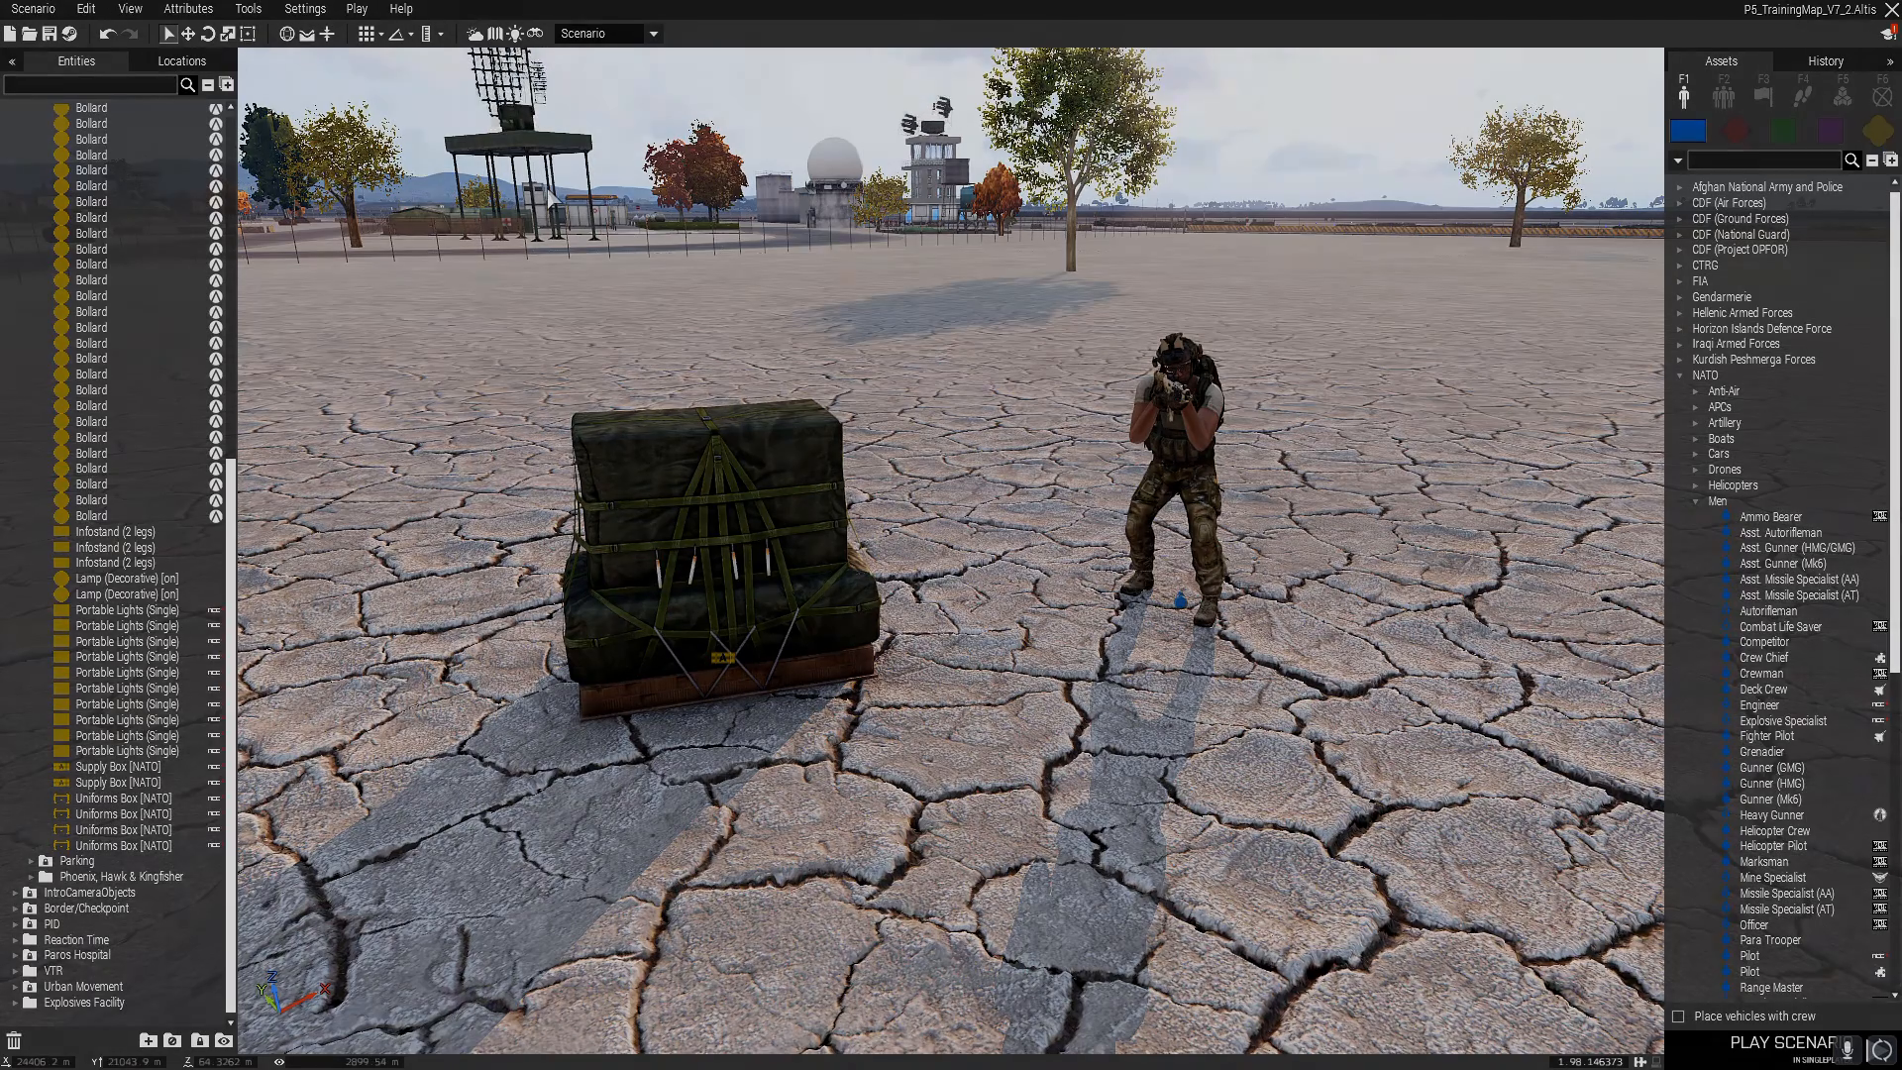
- Play the scenario so the soldier's ACE interaction menu offers an Arsenal entry
click(1828, 1046)
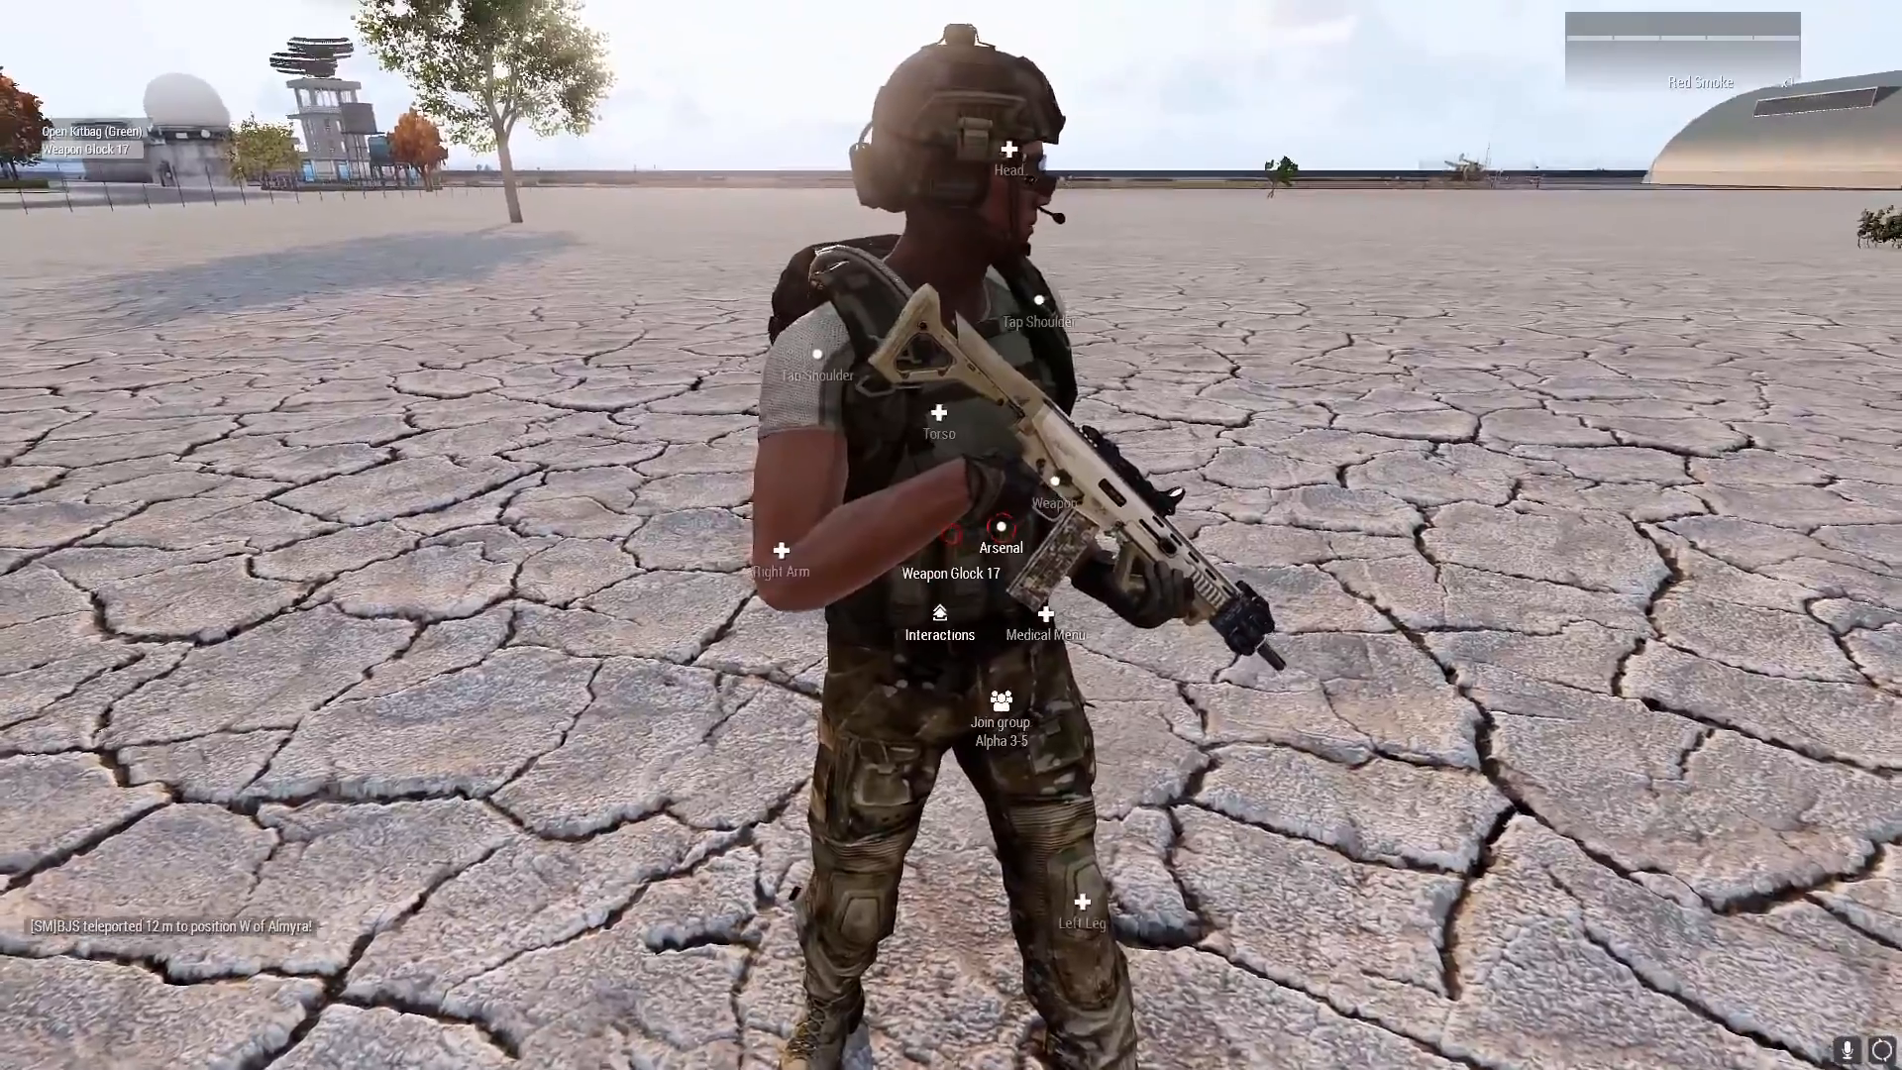
- Enter the ACE Arsenal from the interaction menu and browse the full weapon list
click(1002, 523)
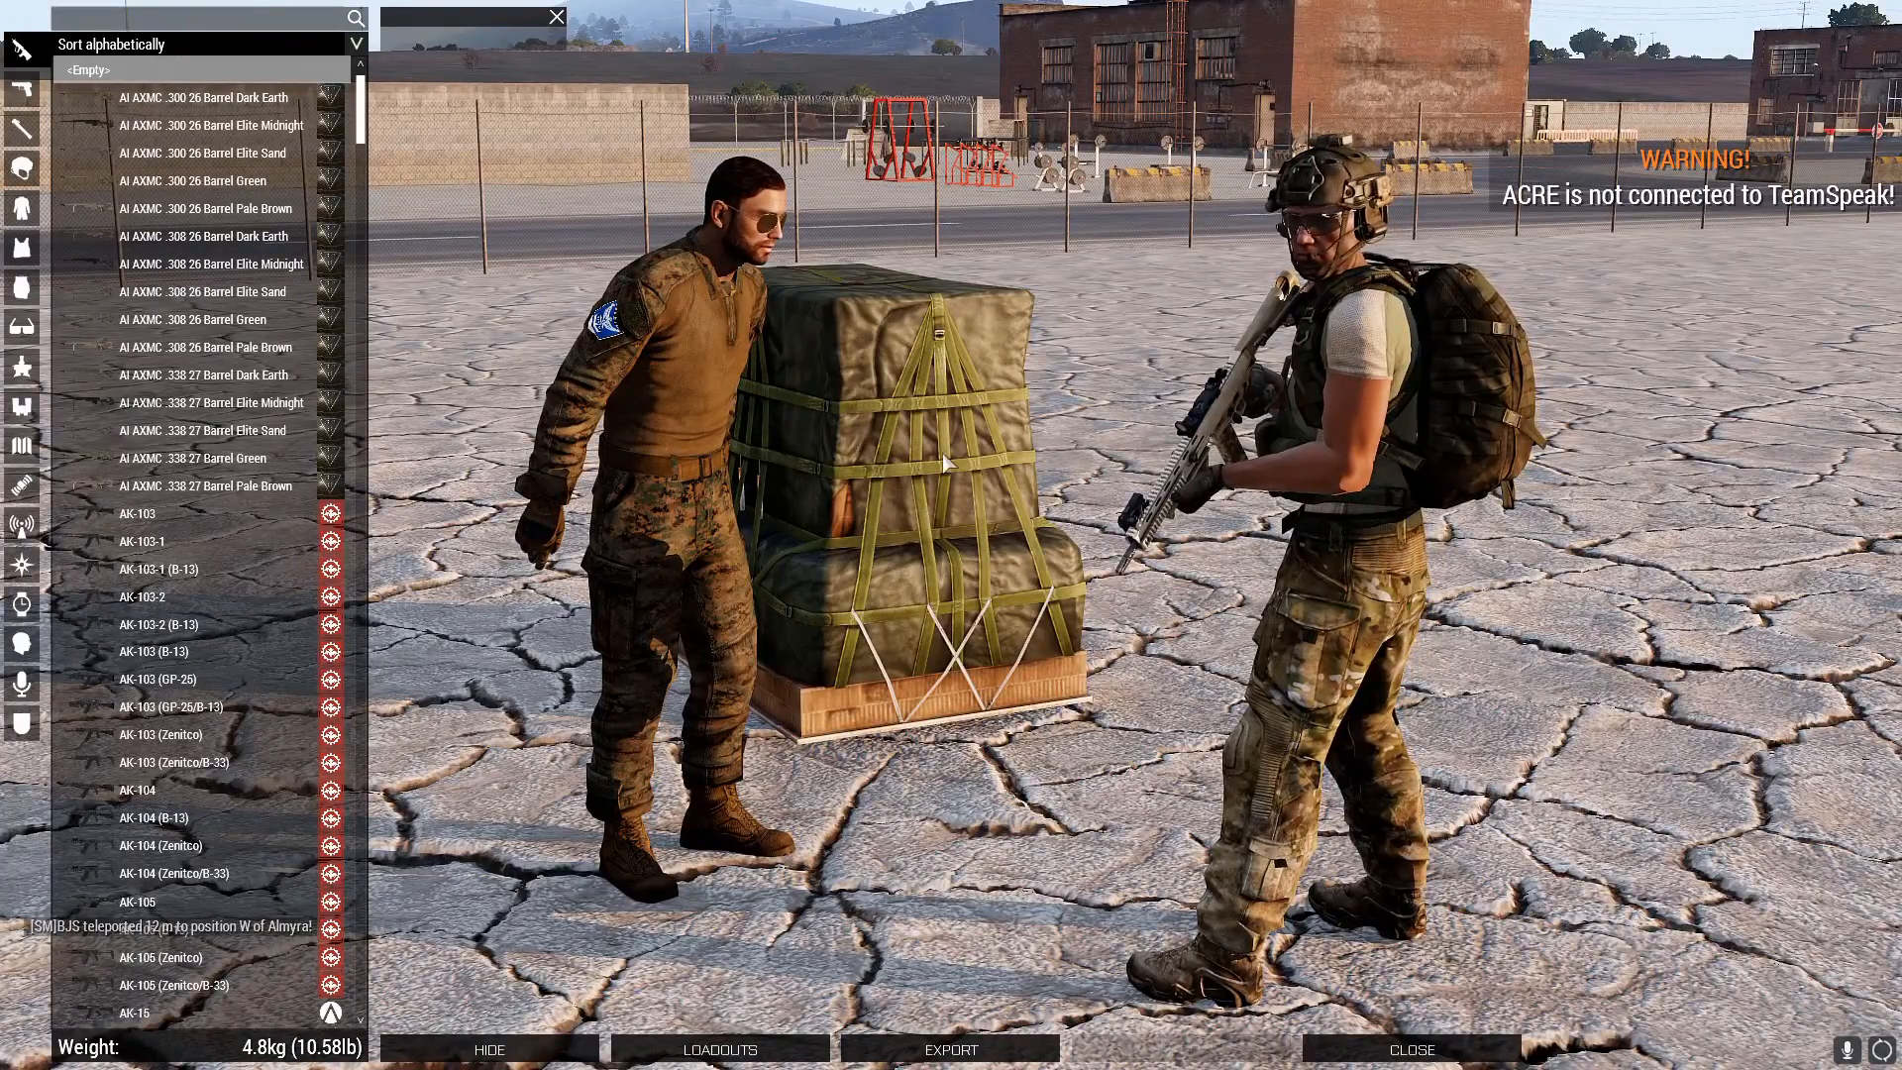
scroll(down, 3)
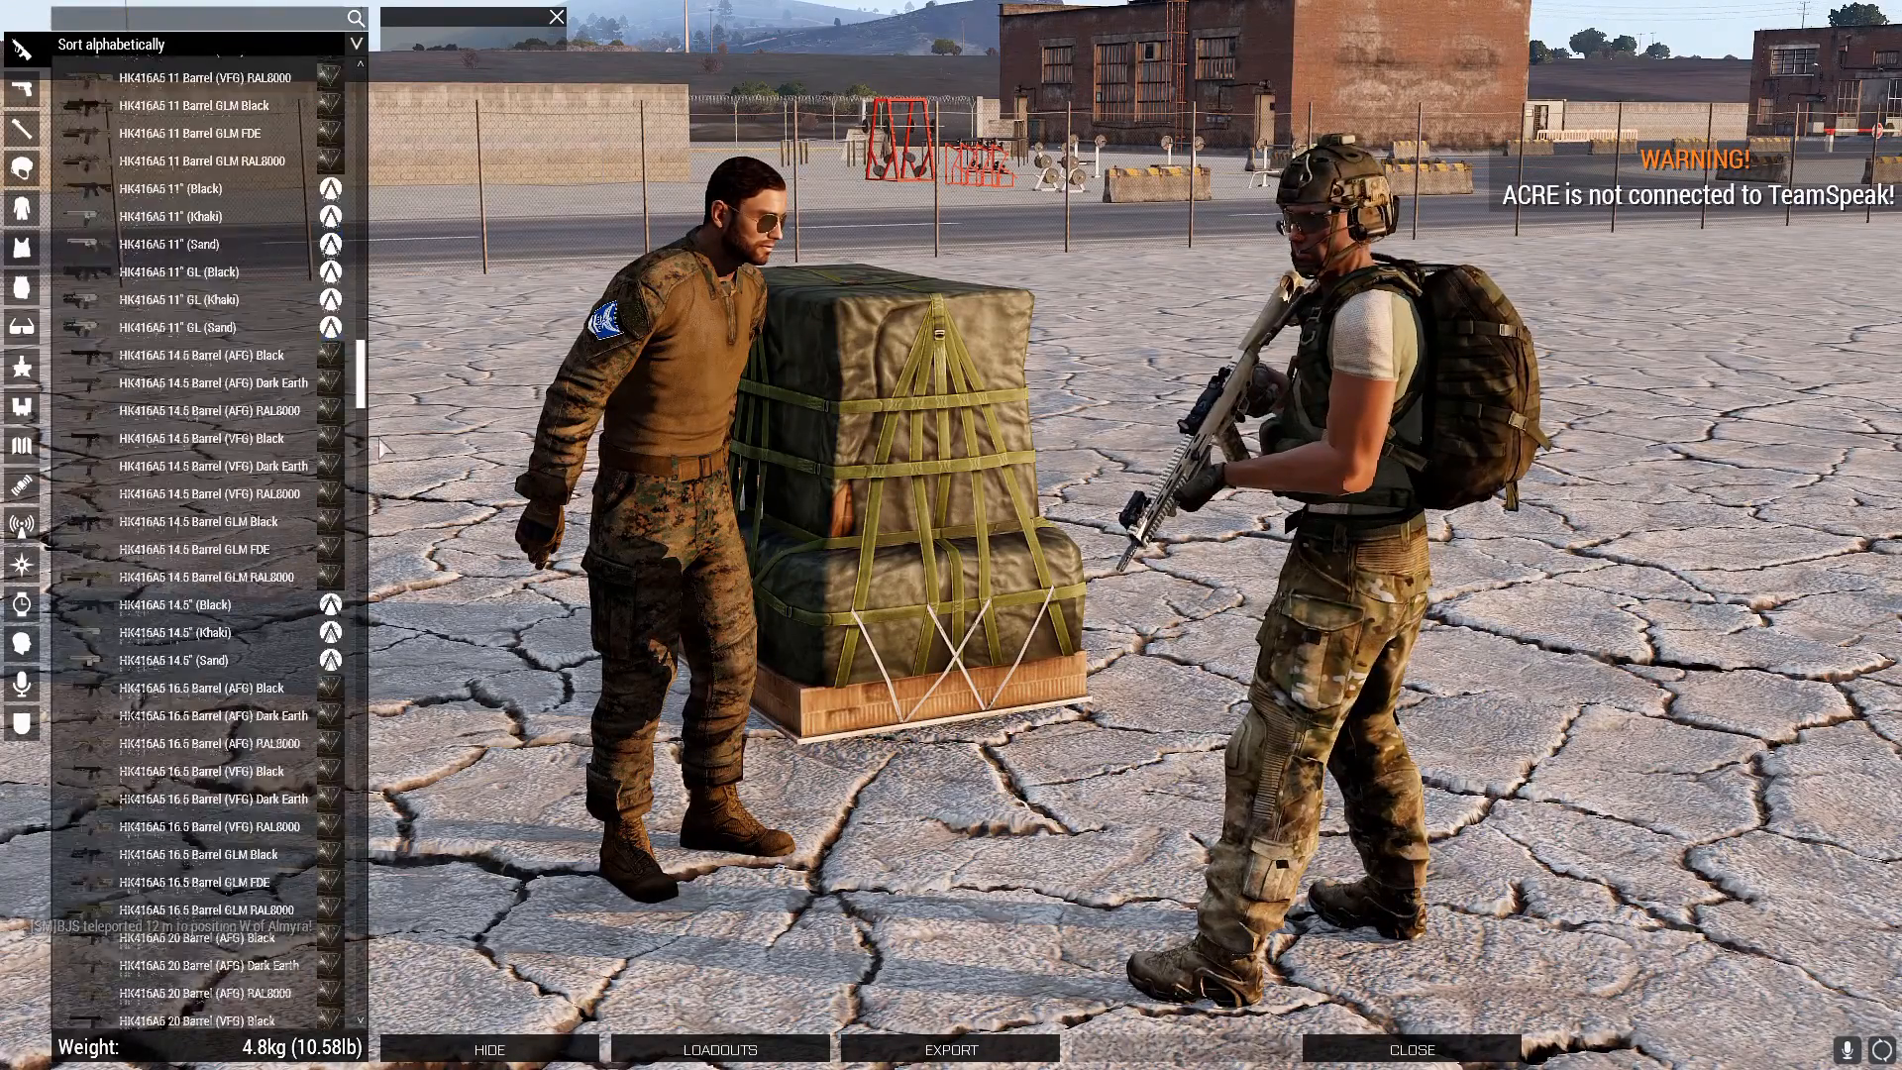
scroll(down, 3)
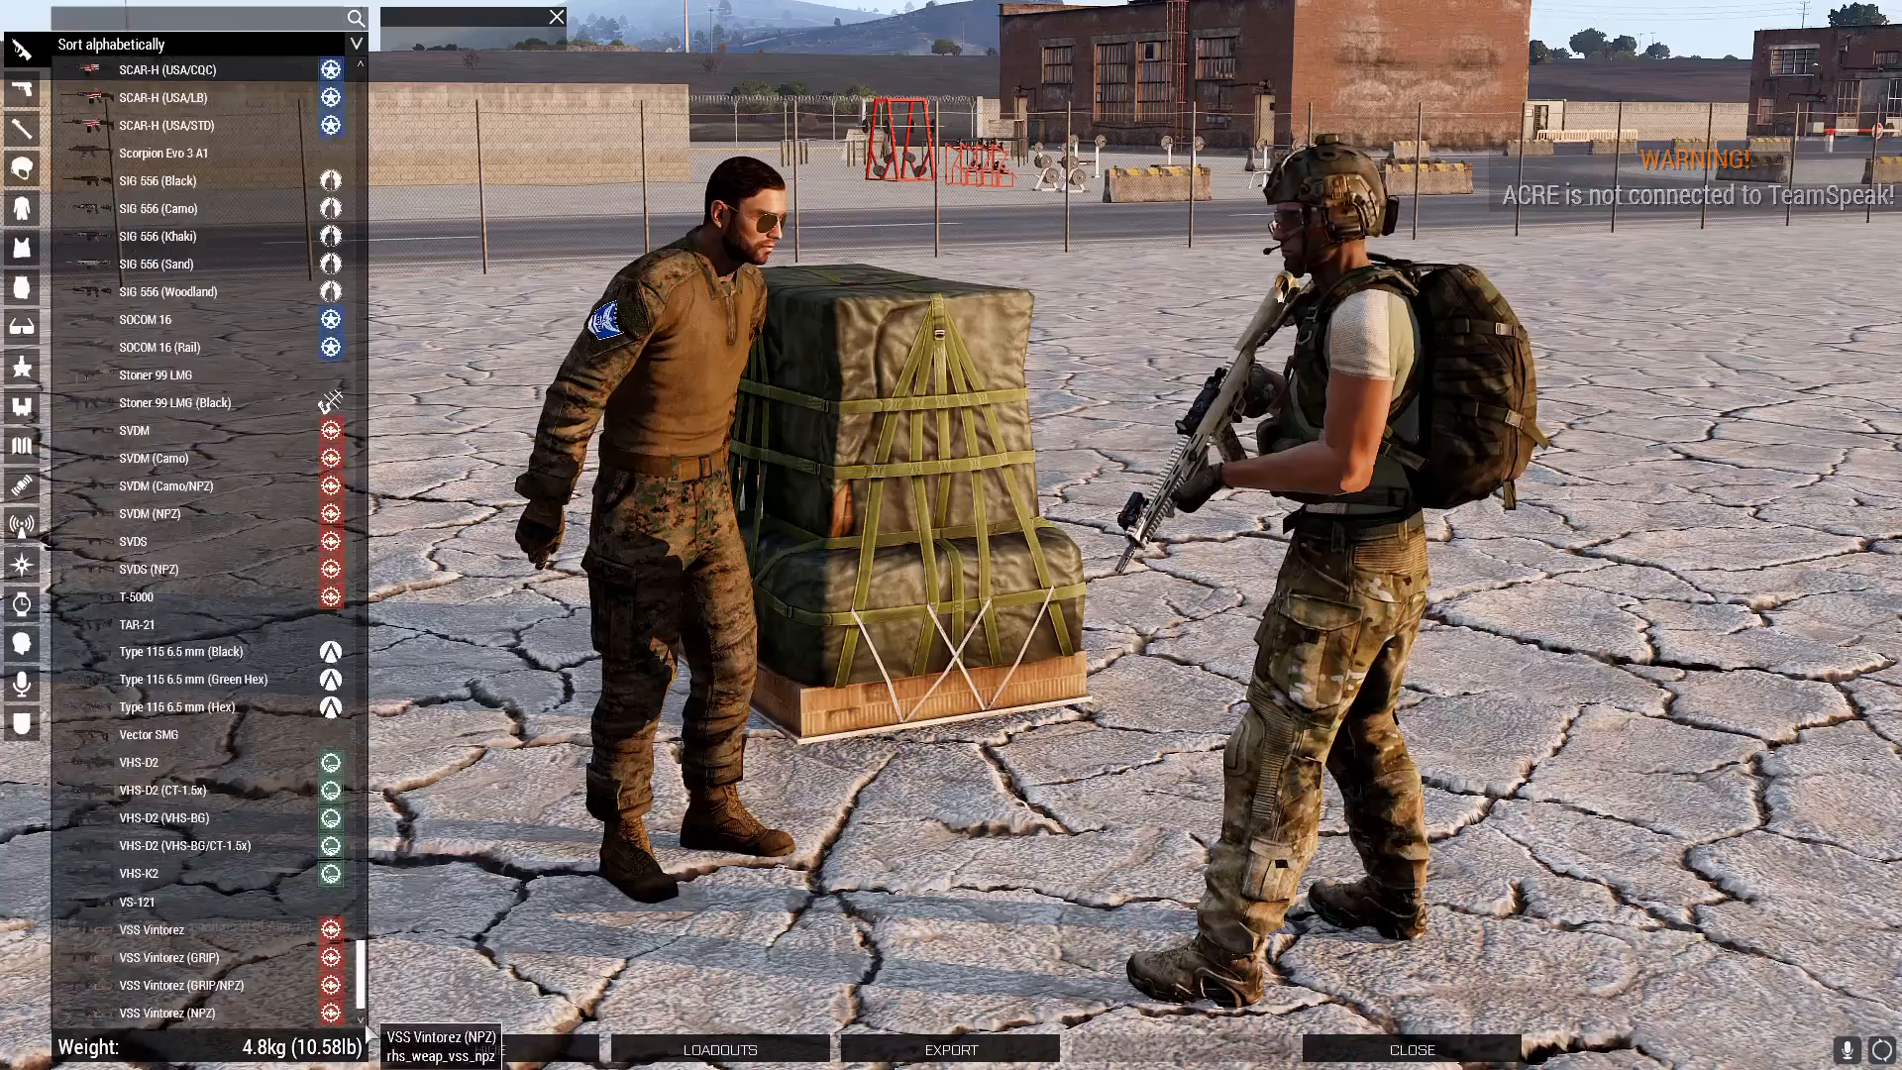
scroll(up, 3)
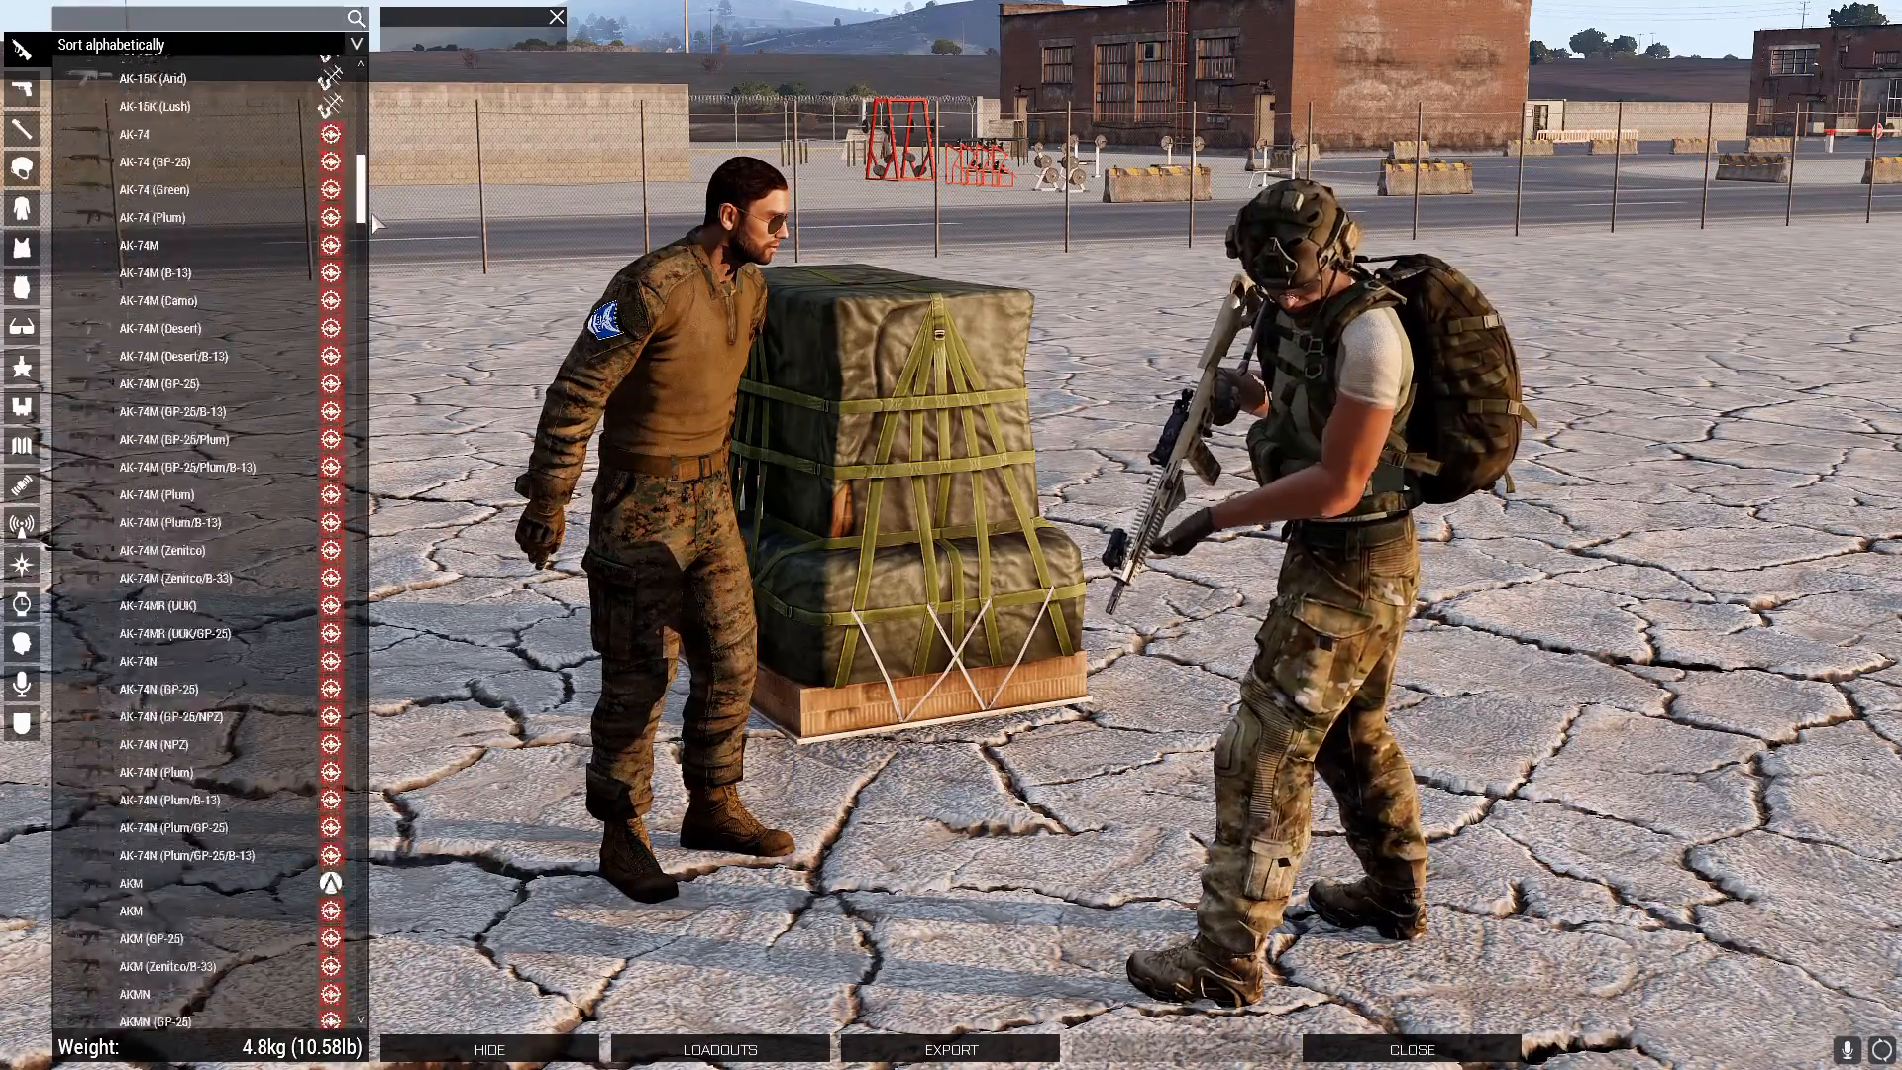
click(21, 168)
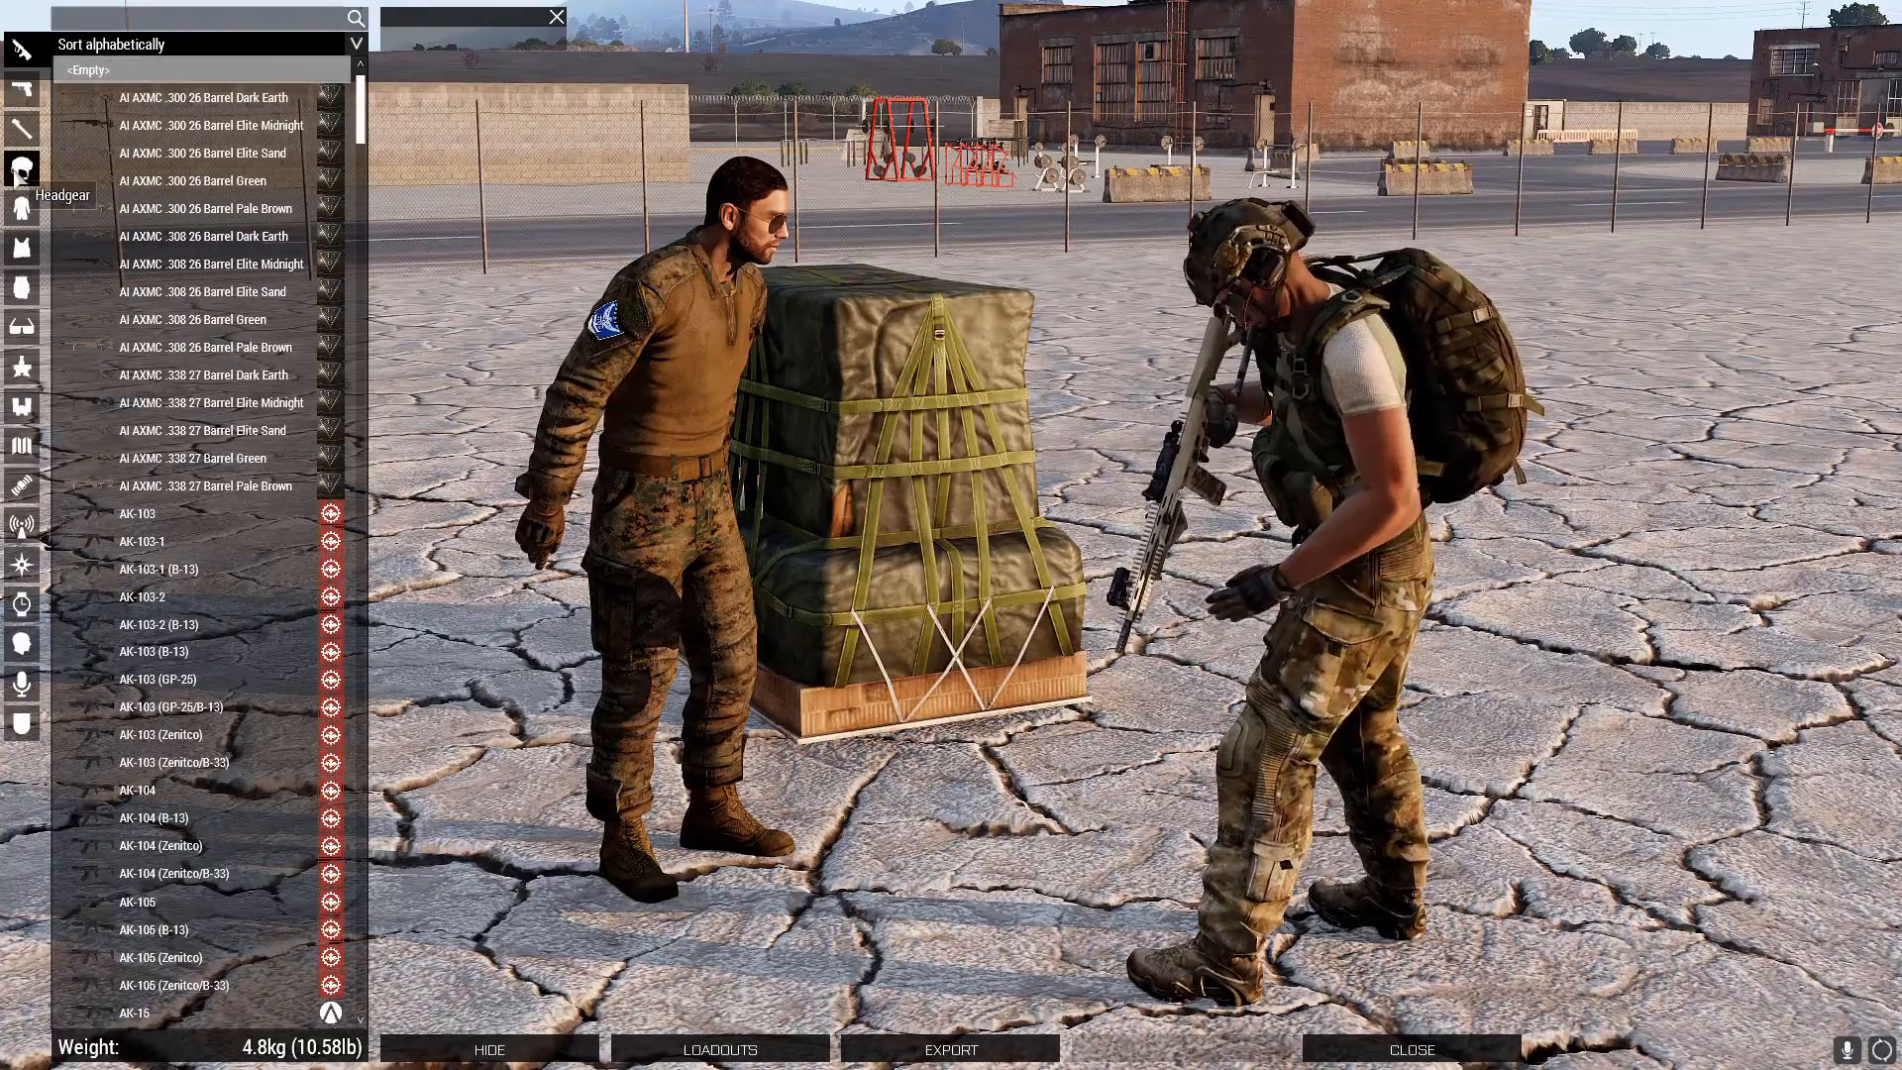